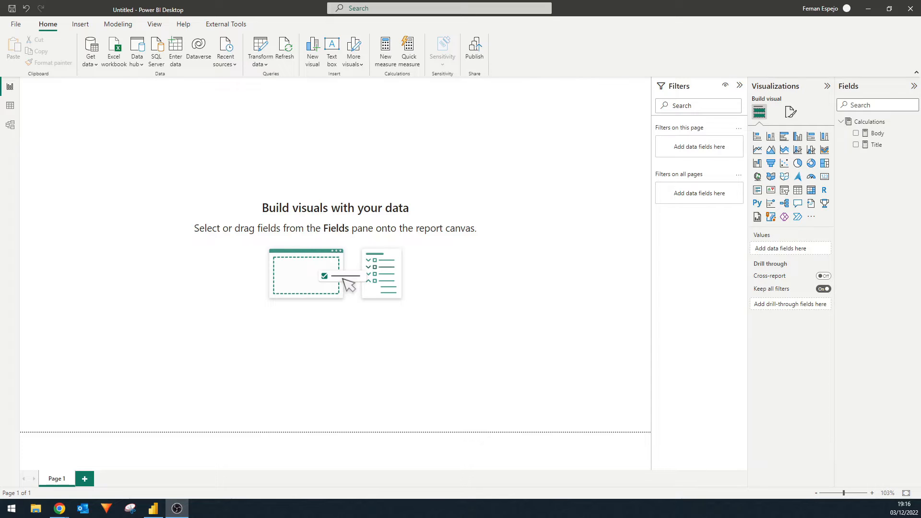
{"action": "mouse_move", "coordinate": [840, 86]}
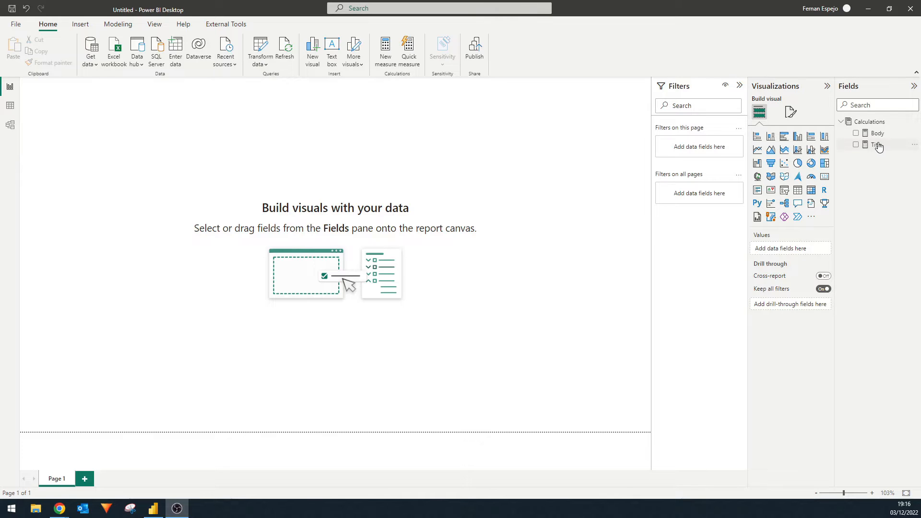
- Review the Body measure formula and resize the Lorem Ipsum title card on the canvas
{"action": "left_click", "coordinate": [875, 132]}
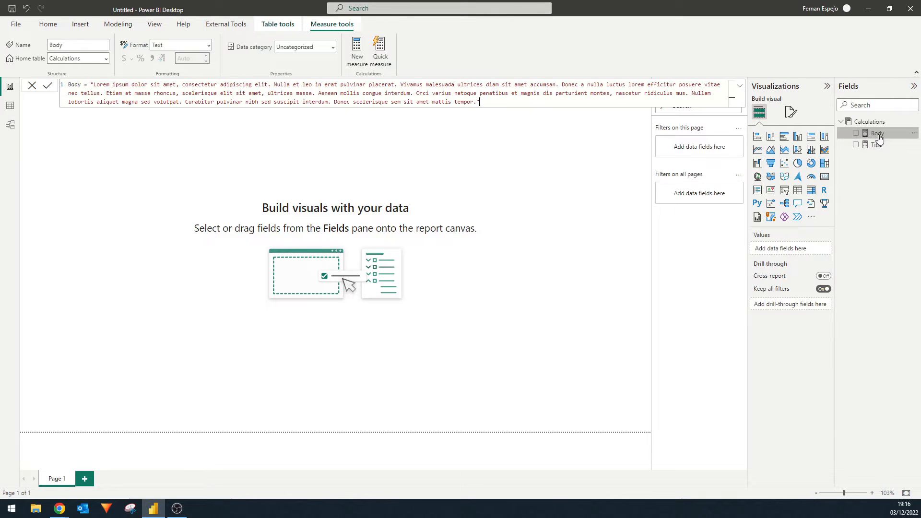
{"action": "mouse_move", "coordinate": [878, 149]}
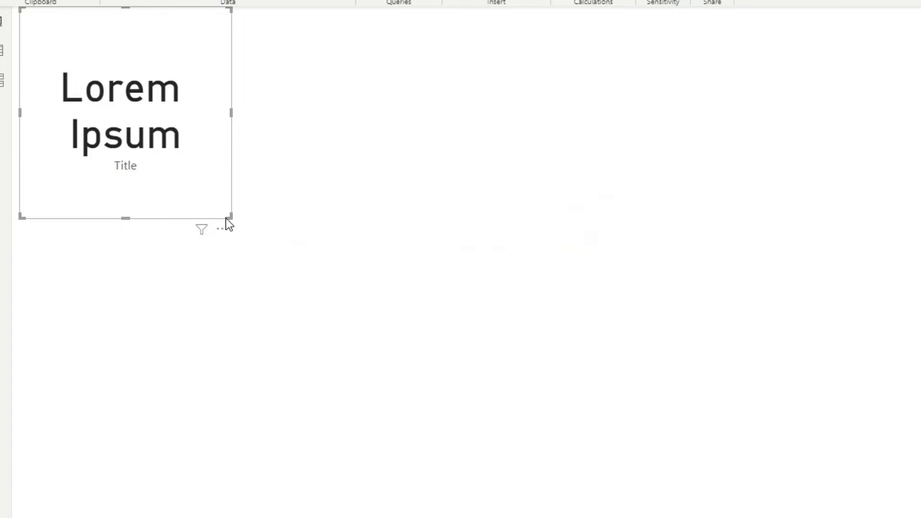
{"action": "left_click_drag", "start_coordinate": [231, 217], "coordinate": [378, 144]}
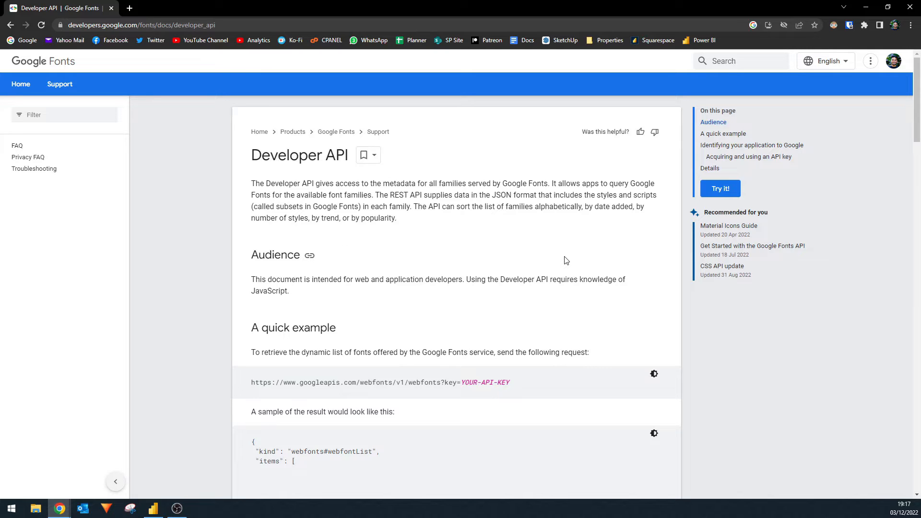
{"action": "mouse_move", "coordinate": [568, 260]}
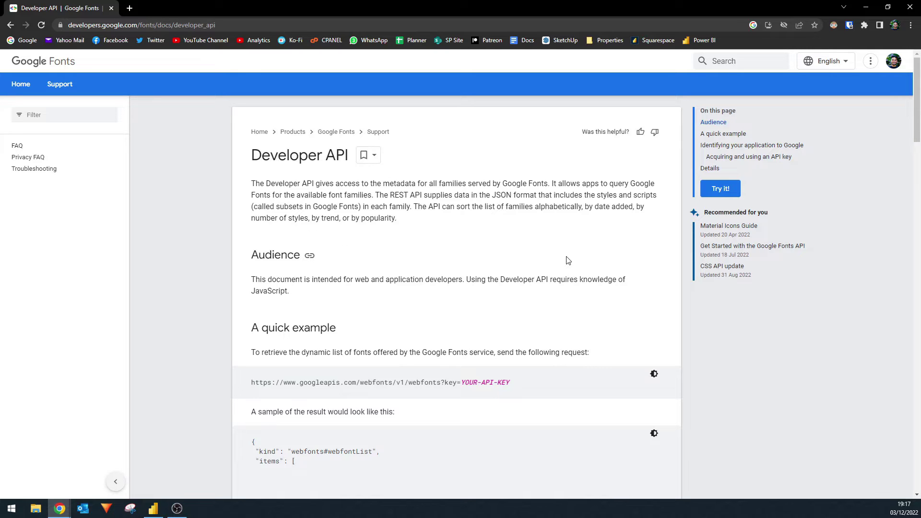
{"action": "mouse_move", "coordinate": [548, 292]}
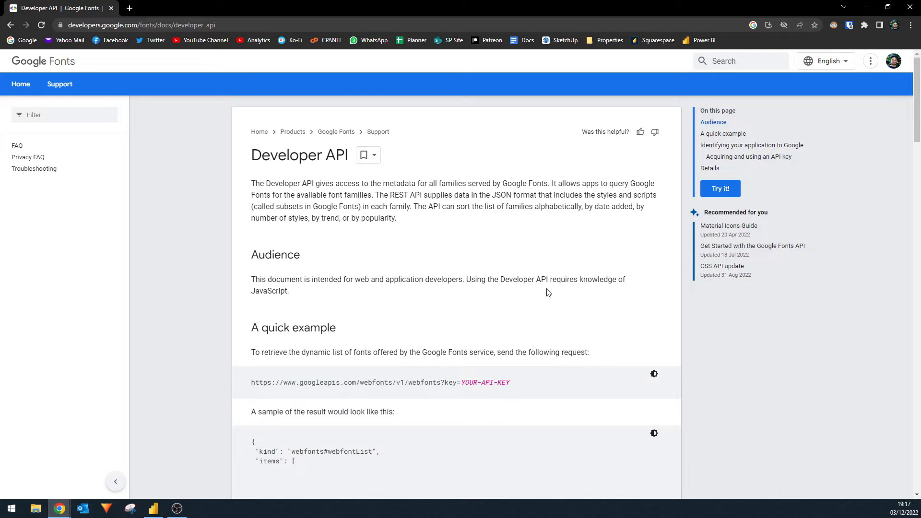
{"action": "mouse_move", "coordinate": [371, 219]}
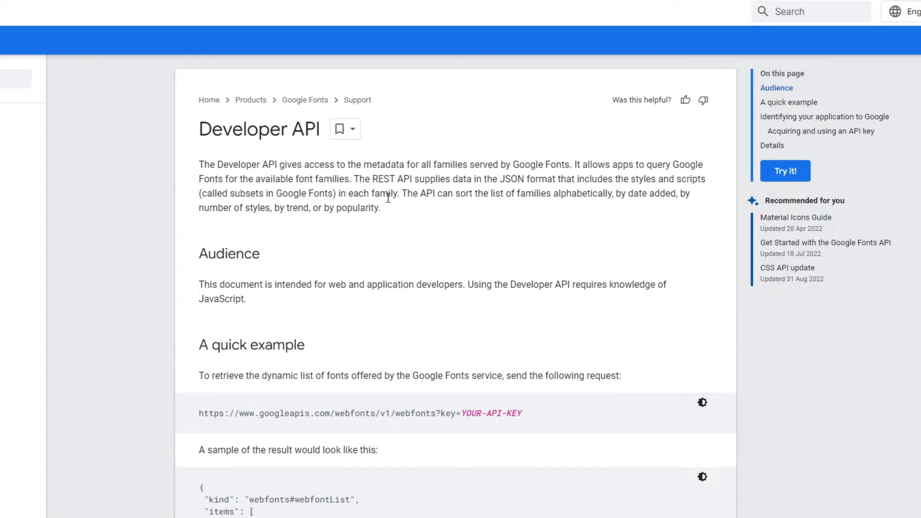
- Locate the quick example and select the webfonts request URL without the YOUR-API-KEY part
{"action": "scroll", "scroll_direction": "down", "scroll_amount": 3}
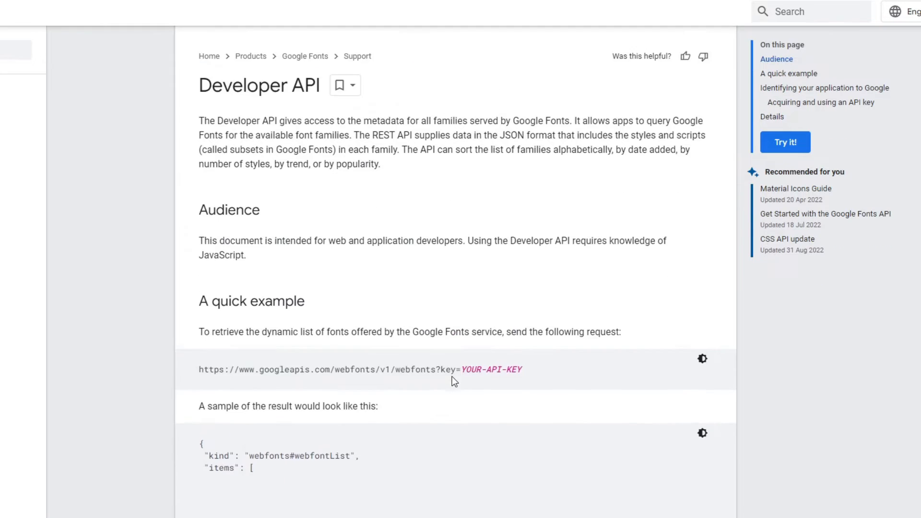
{"action": "scroll", "scroll_direction": "down", "scroll_amount": 3}
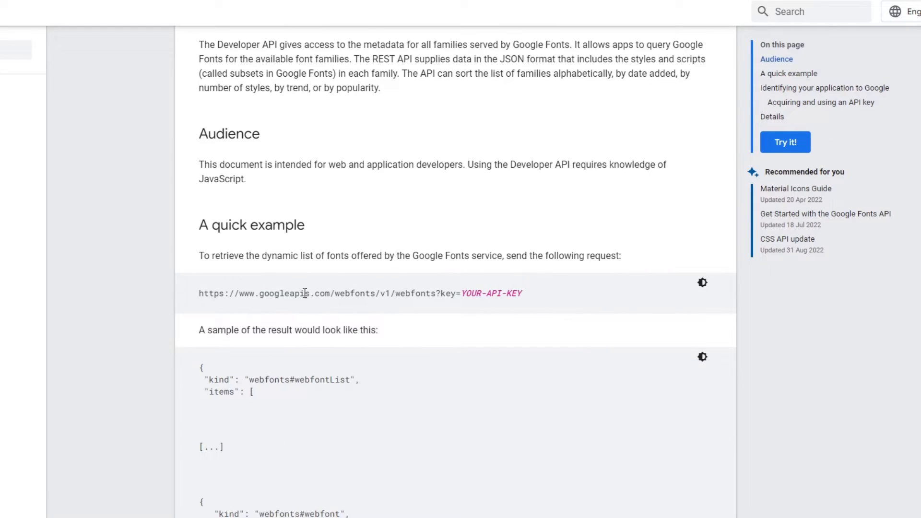
{"action": "left_click_drag", "start_coordinate": [199, 294], "coordinate": [461, 293]}
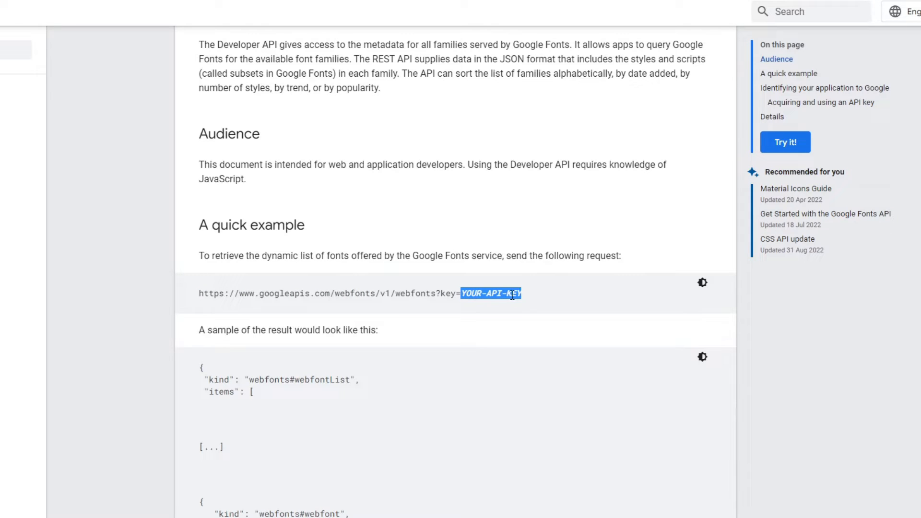
{"action": "scroll", "scroll_direction": "down", "scroll_amount": 3}
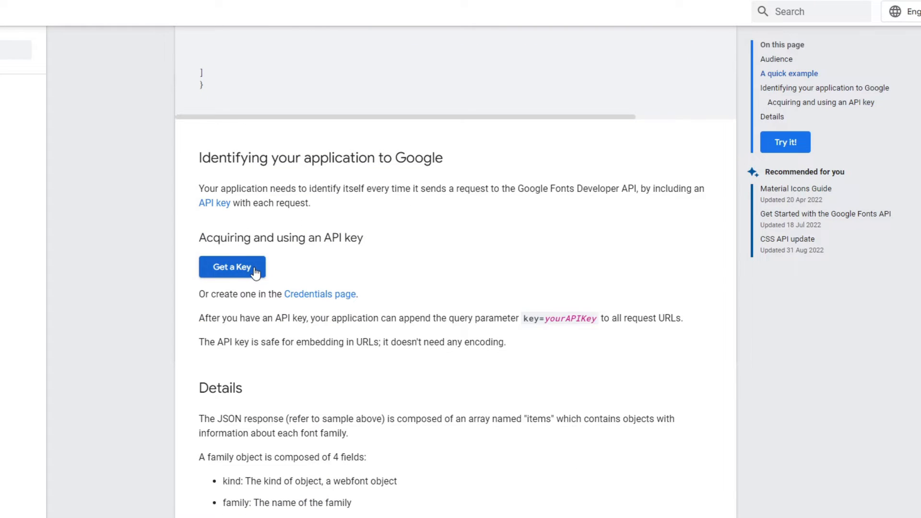
{"action": "scroll", "scroll_direction": "up", "scroll_amount": 3}
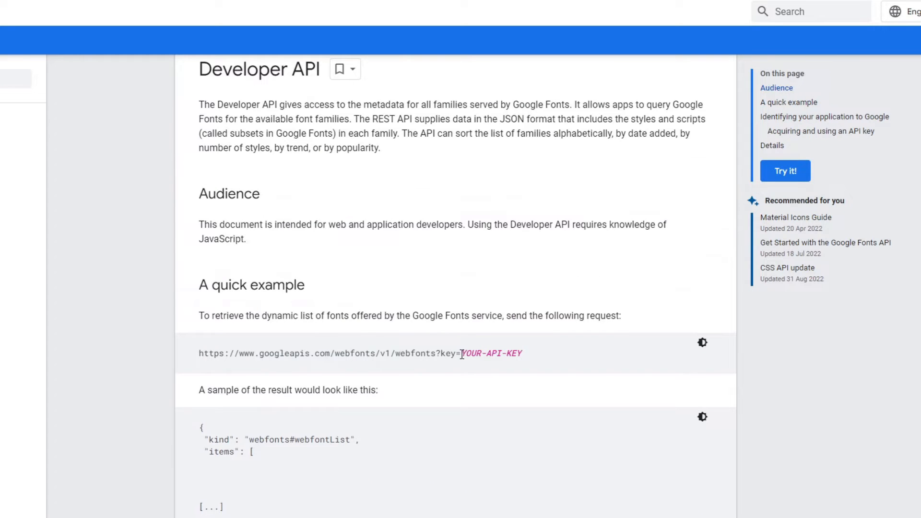
{"action": "double_click", "coordinate": [450, 353]}
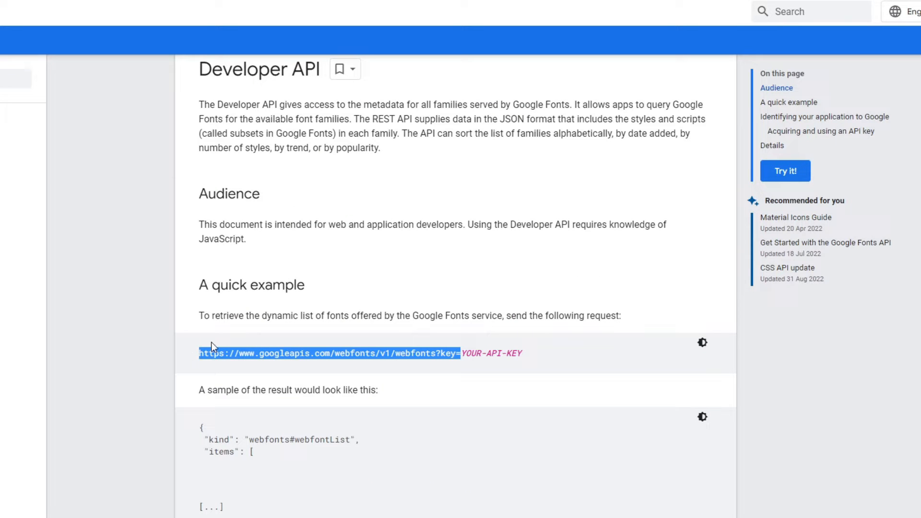
{"action": "mouse_move", "coordinate": [496, 420]}
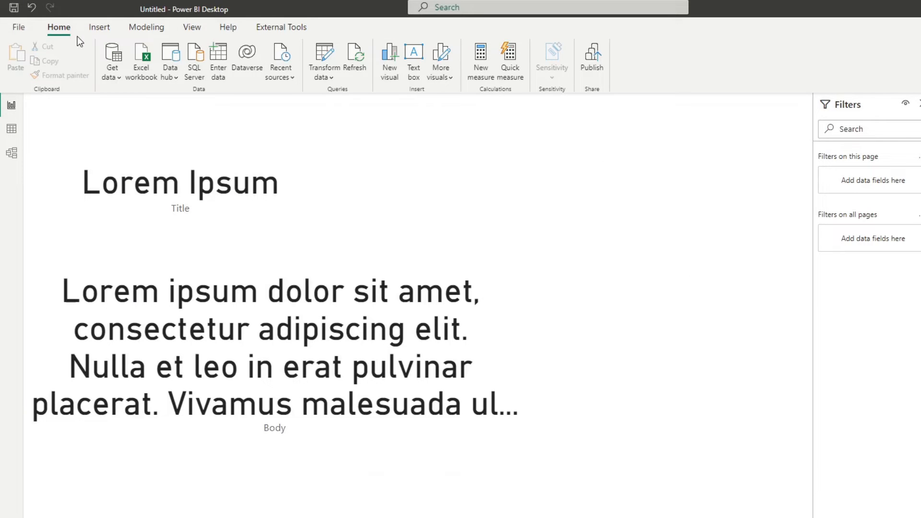
- Add a Web data source for the Google Fonts webfonts address and load it
{"action": "left_click", "coordinate": [112, 60]}
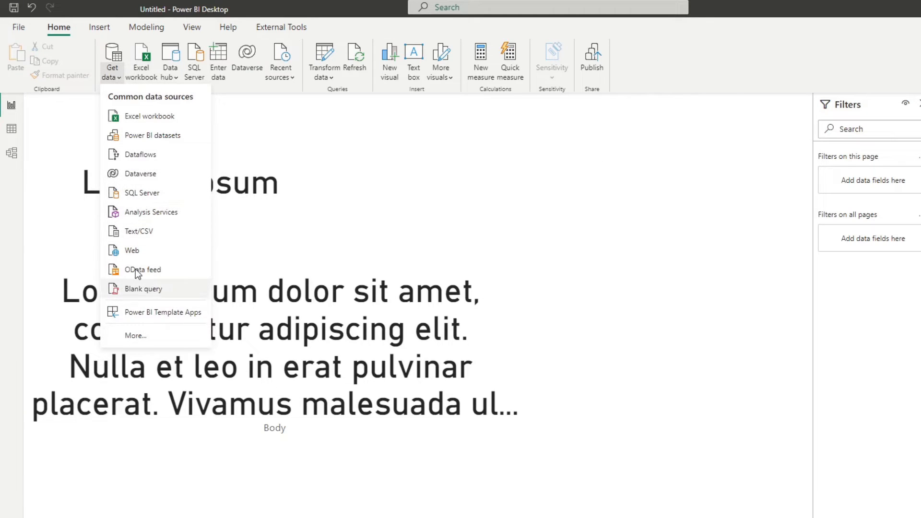
{"action": "left_click", "coordinate": [132, 250]}
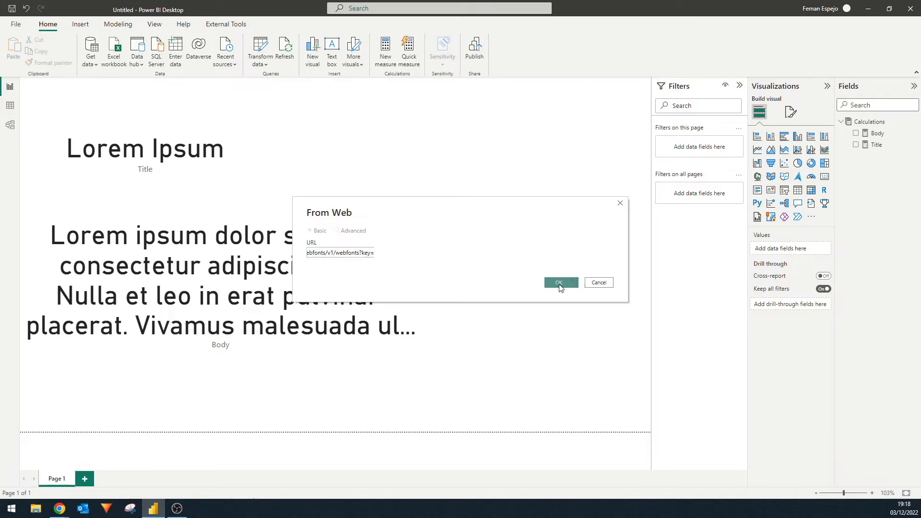
{"action": "left_click", "coordinate": [559, 282]}
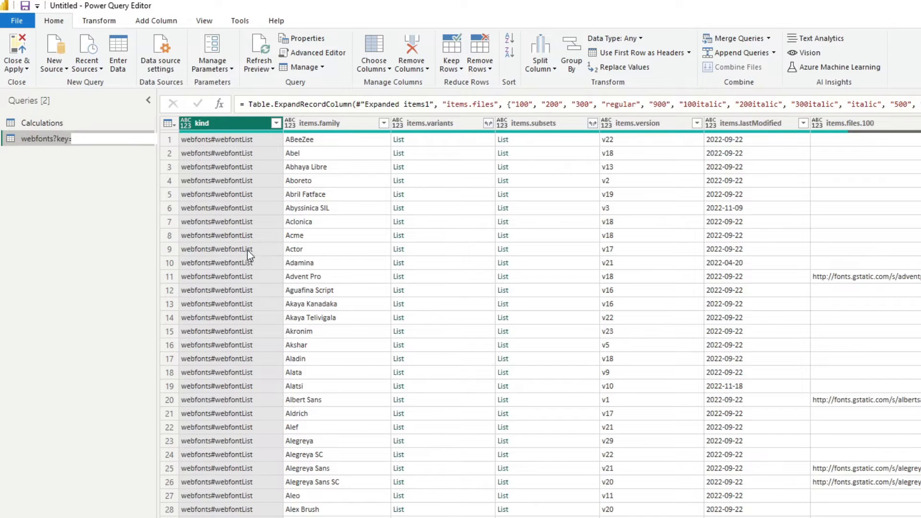
{"action": "mouse_move", "coordinate": [683, 362]}
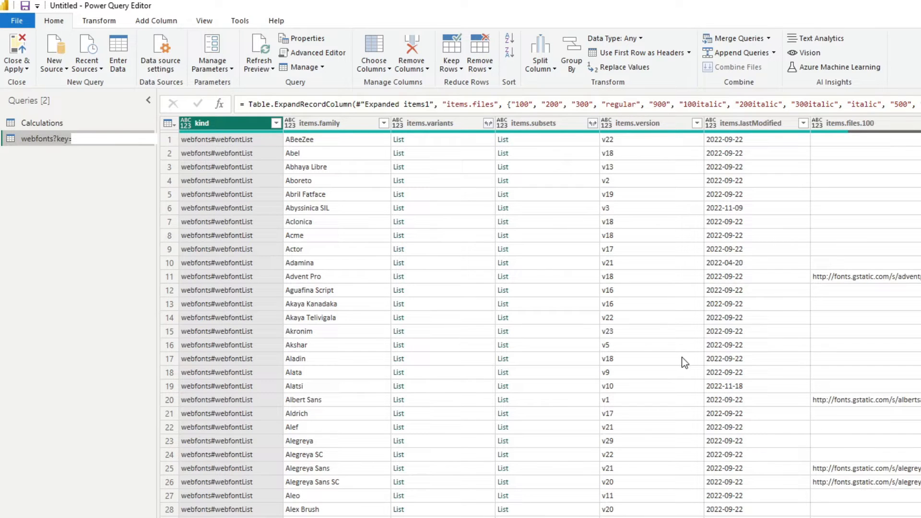
- Name the query Google Fonts and keep only the items.family column
{"action": "double_click", "coordinate": [44, 138]}
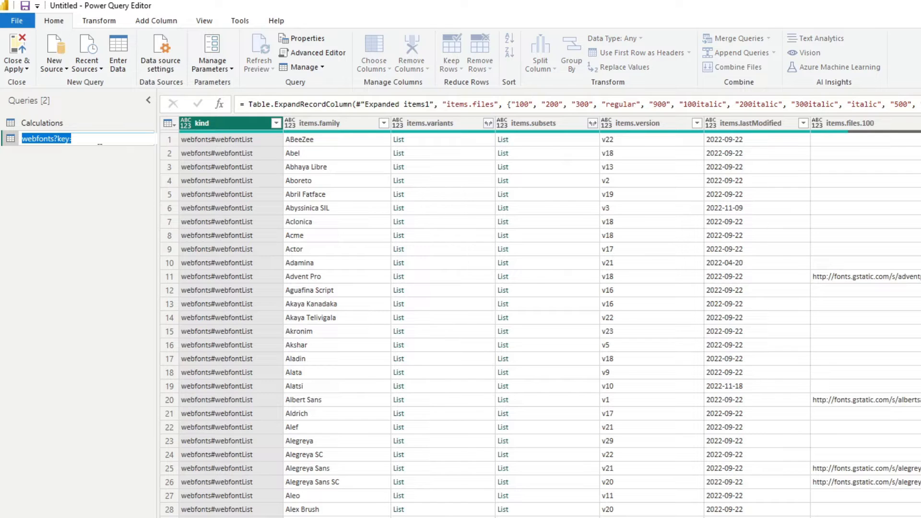
{"action": "type", "text": "Go"}
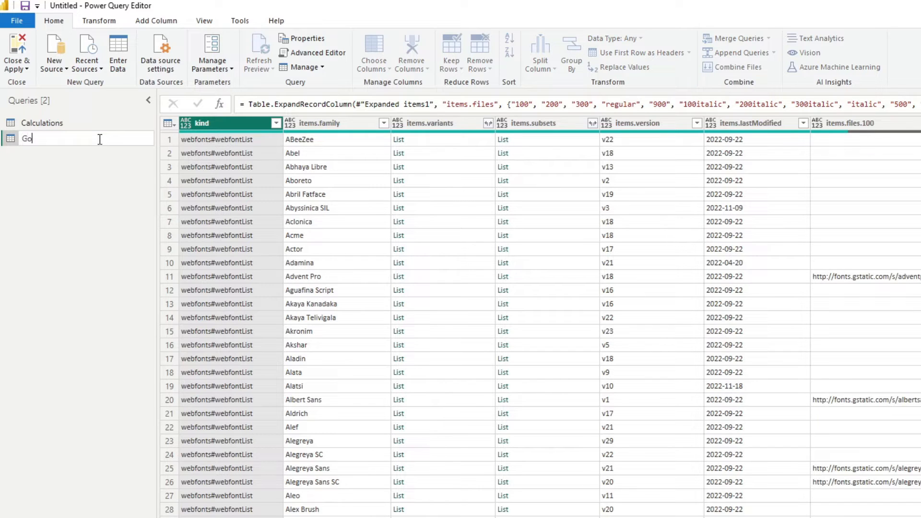
{"action": "type", "text": "oogle Fonts"}
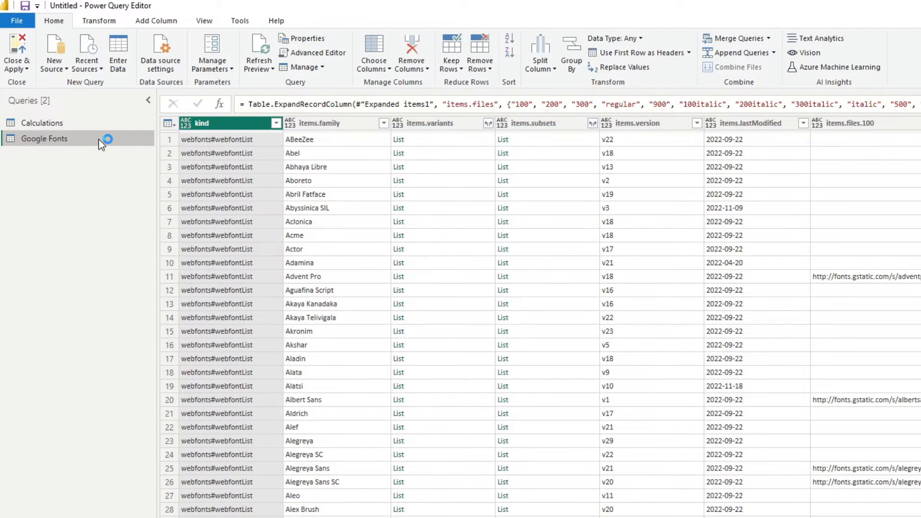
{"action": "right_click", "coordinate": [333, 123]}
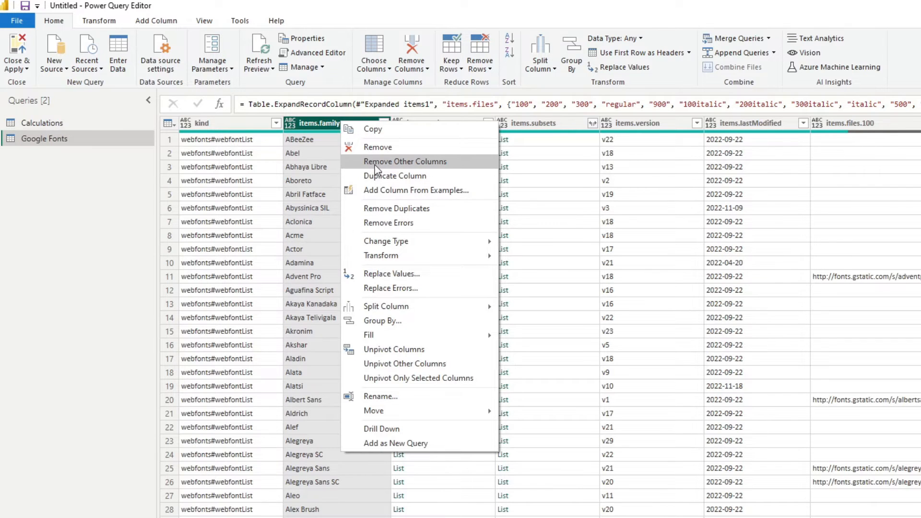
{"action": "left_click", "coordinate": [405, 161]}
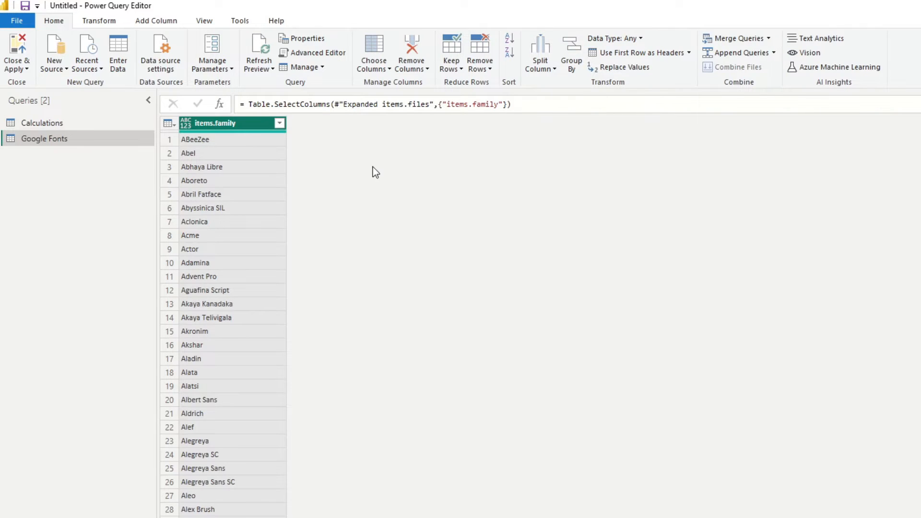
- Rename the column Font Family and apply the query back to the report
{"action": "double_click", "coordinate": [214, 122]}
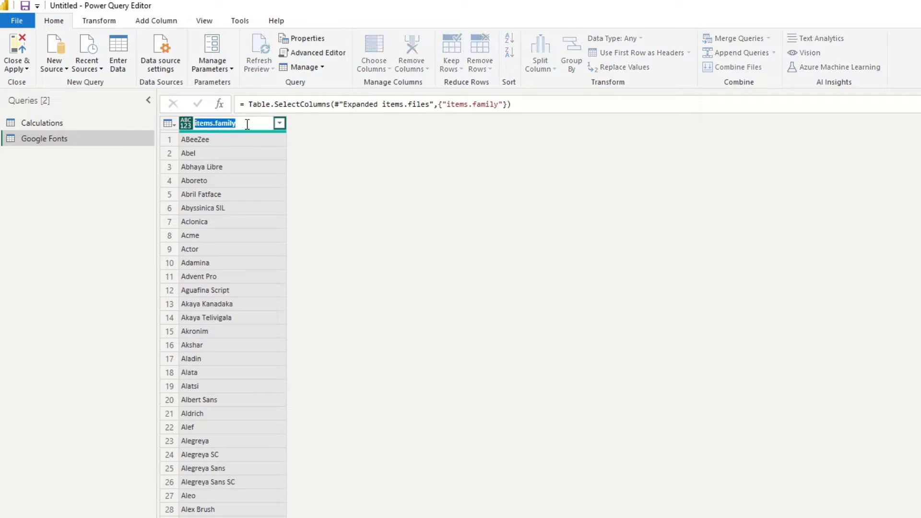
{"action": "type", "text": "Font Famil"}
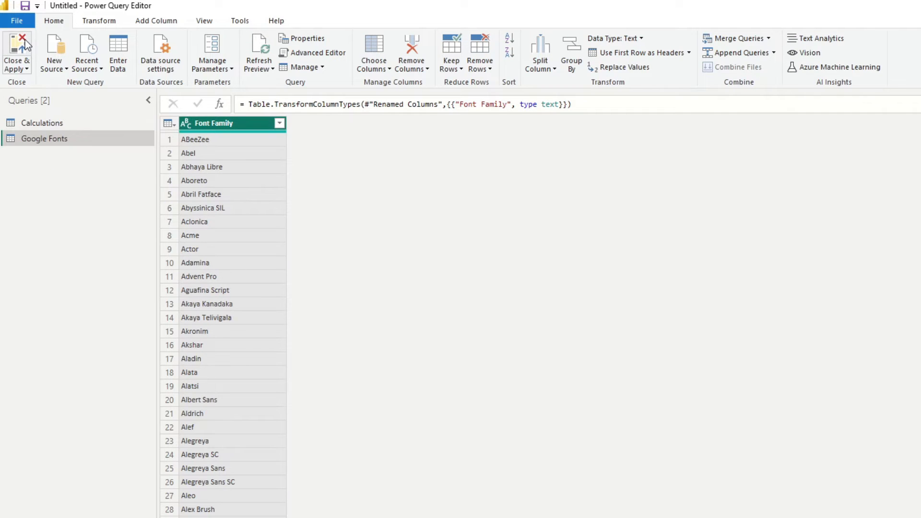
{"action": "left_click", "coordinate": [17, 53]}
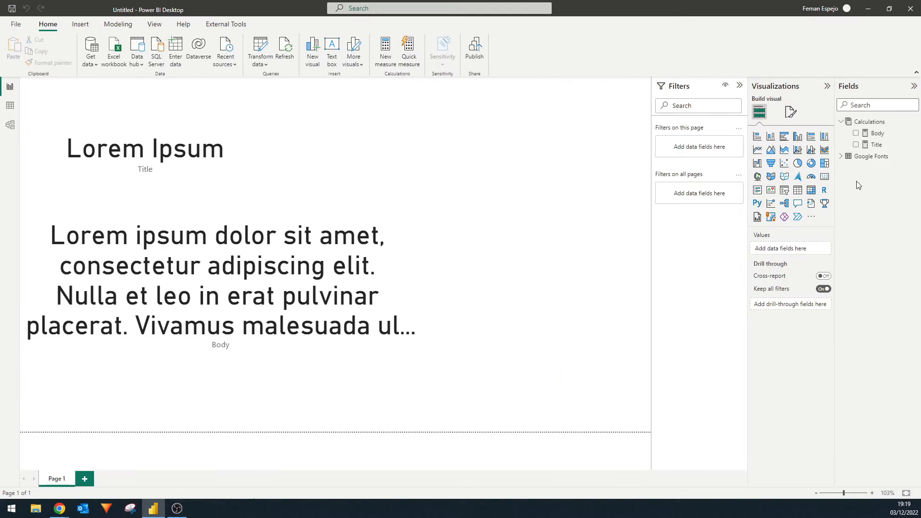
{"action": "mouse_move", "coordinate": [856, 172]}
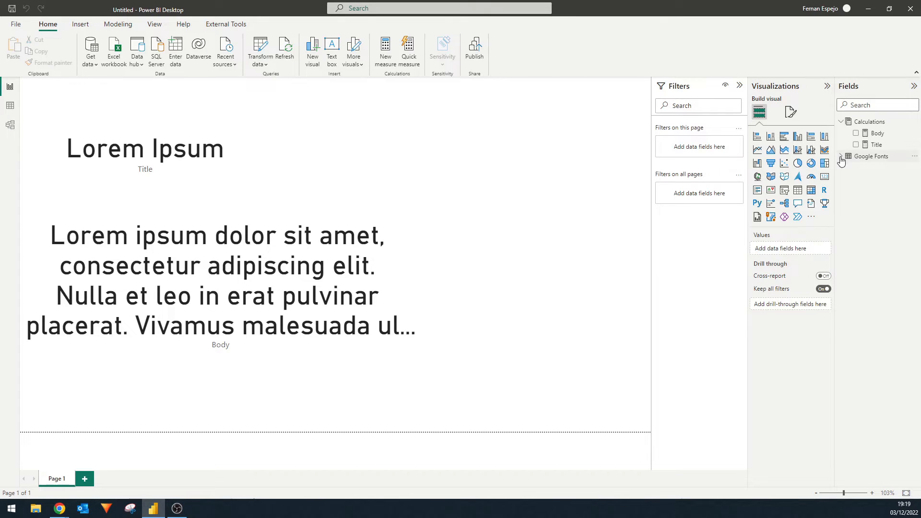
- Create a Selected Font measure using SELECTEDVALUE on the Google Fonts table
{"action": "left_click", "coordinate": [841, 156]}
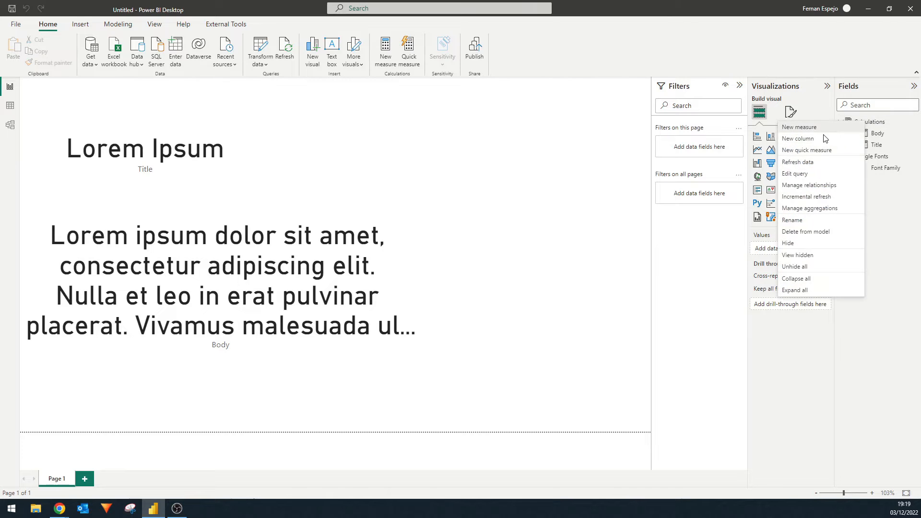
{"action": "left_click", "coordinate": [798, 127]}
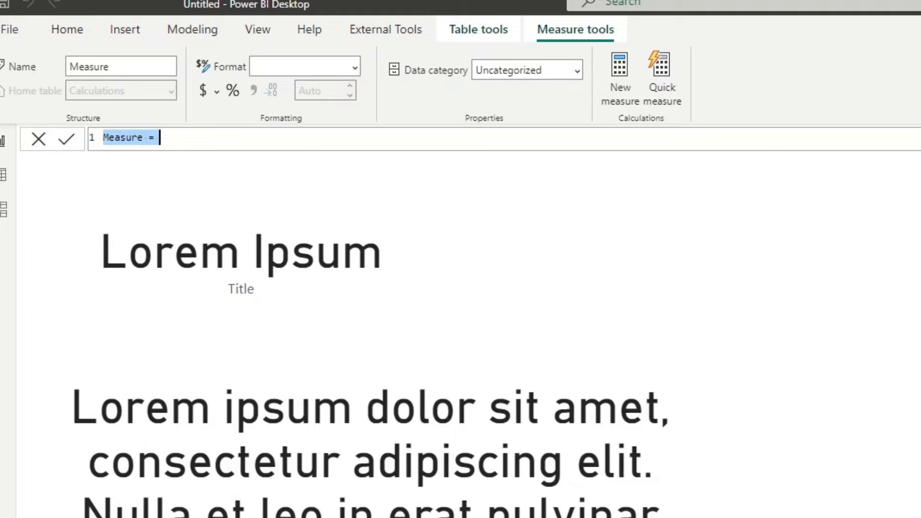
{"action": "type", "text": "Selected"}
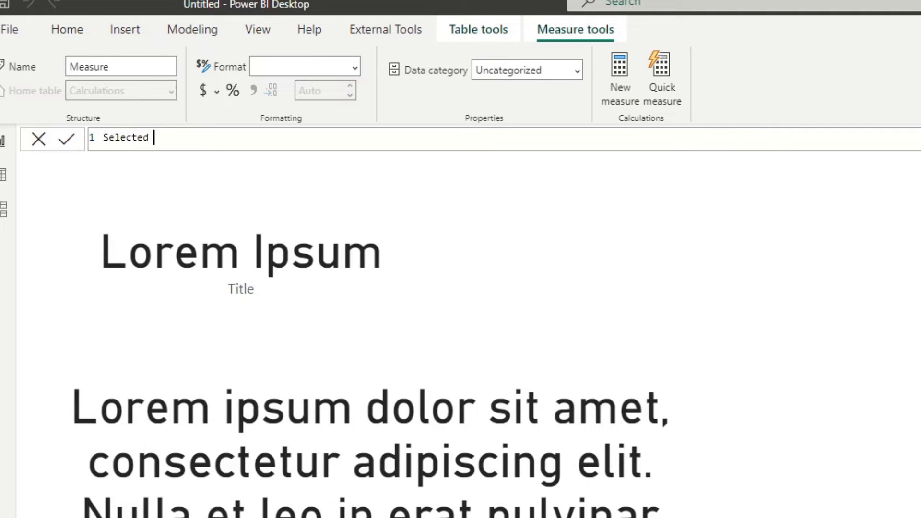
{"action": "type", "text": "Font"}
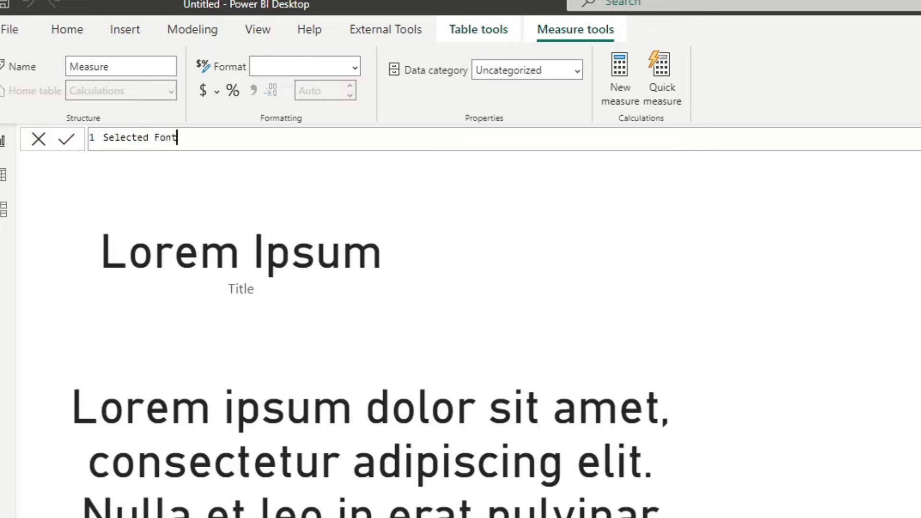
{"action": "type", "text": "= S"}
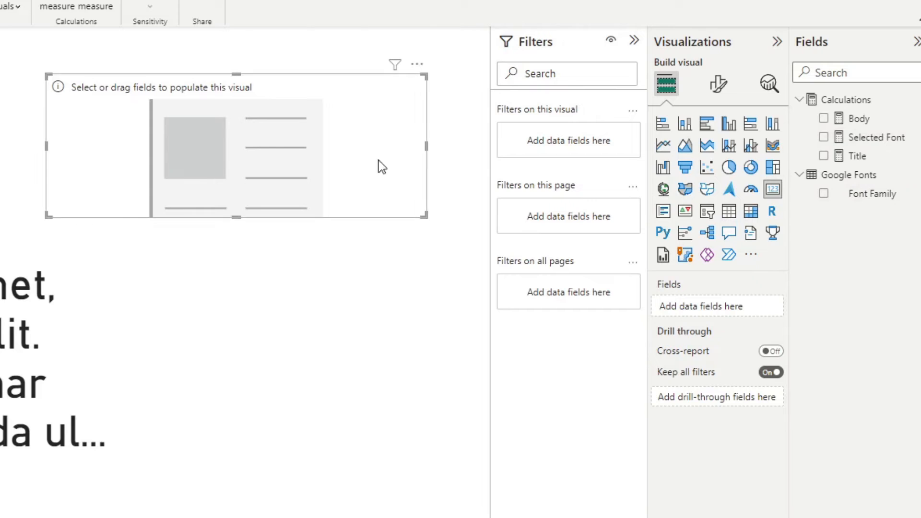
- Show Selected Font in a card and filter its Font Family to Abril Fatface
{"action": "left_click", "coordinate": [823, 136]}
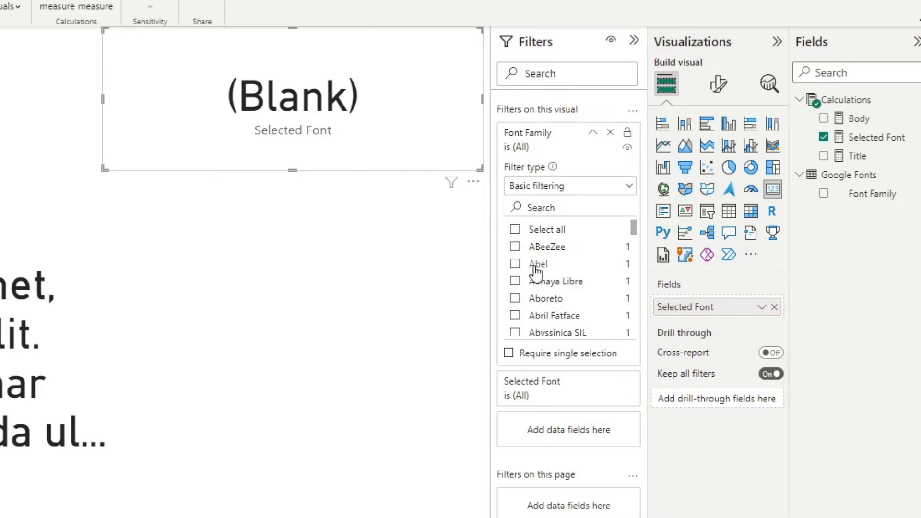
{"action": "mouse_move", "coordinate": [544, 284]}
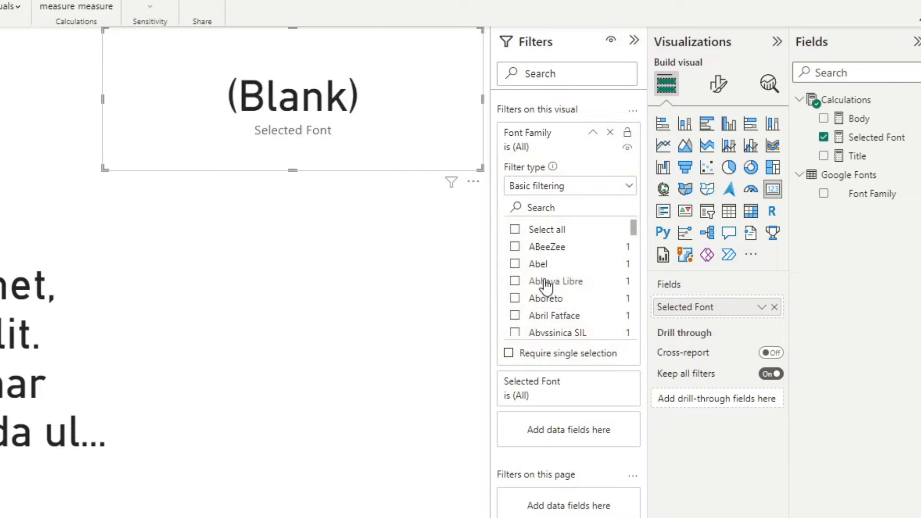
{"action": "mouse_move", "coordinate": [578, 330]}
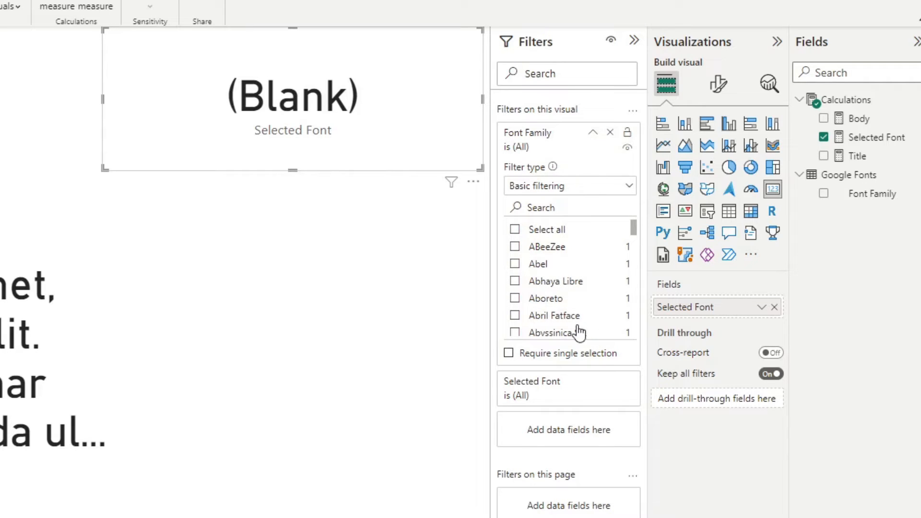
{"action": "left_click", "coordinate": [514, 314]}
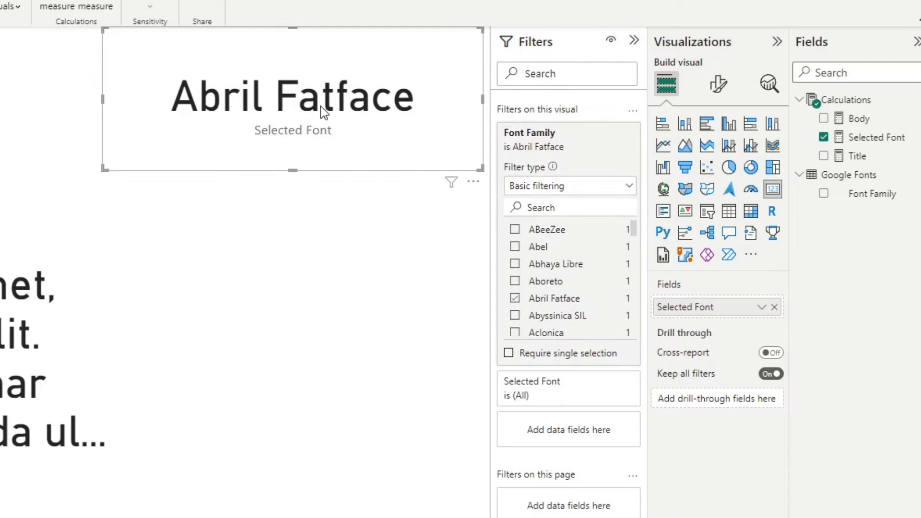
{"action": "mouse_move", "coordinate": [251, 146]}
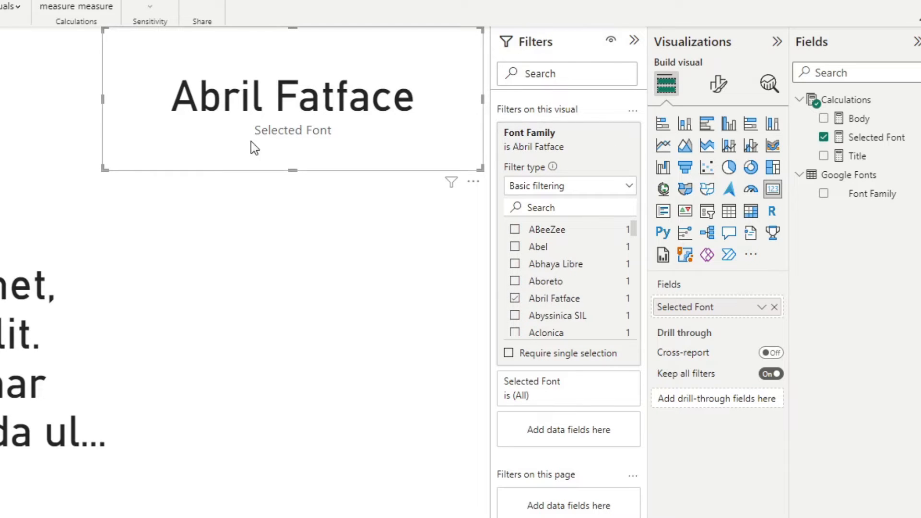
{"action": "left_click", "coordinate": [514, 297]}
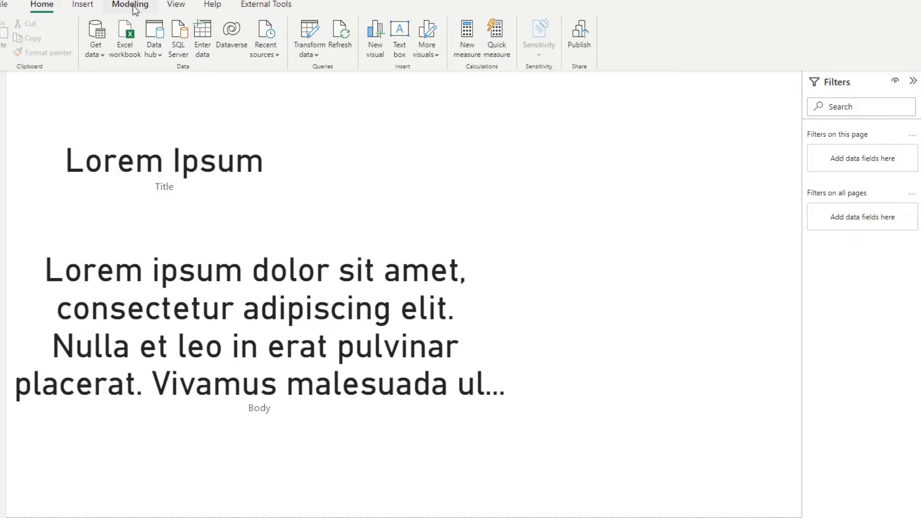
- Create a numeric-range parameter Font Size from 8 to 100 with default 8
{"action": "left_click", "coordinate": [130, 5]}
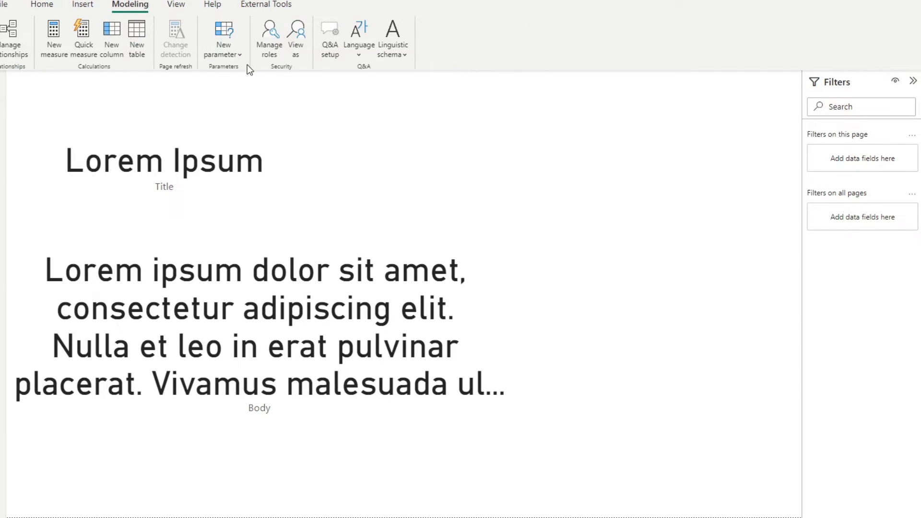
{"action": "left_click", "coordinate": [223, 39]}
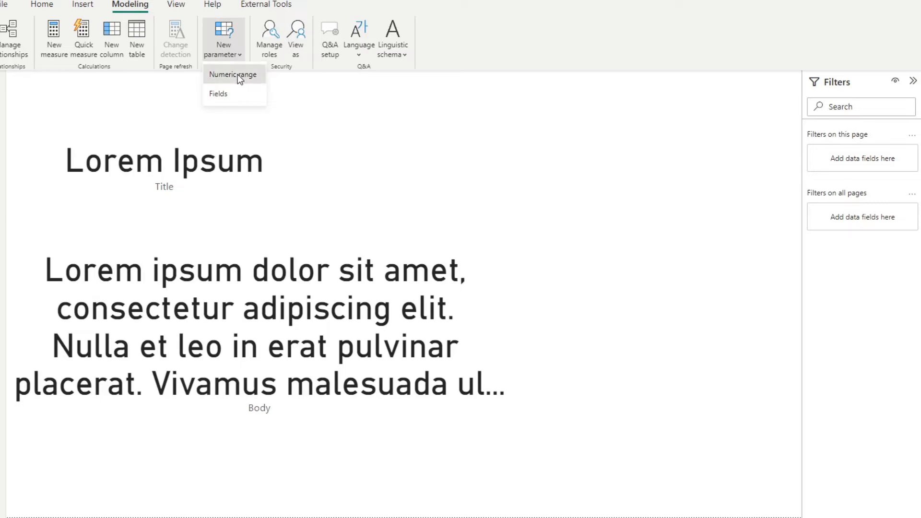
{"action": "left_click", "coordinate": [234, 75]}
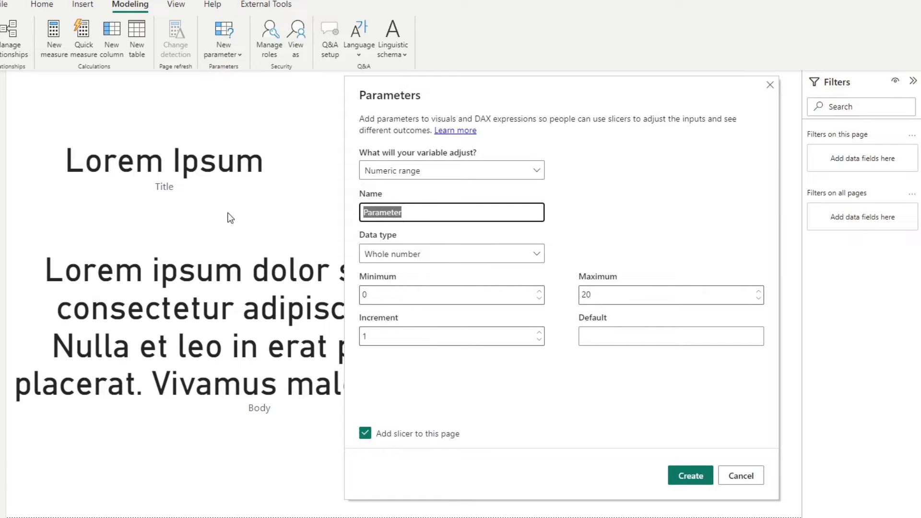
{"action": "type", "text": "Font Size"}
{"action": "left_click", "coordinate": [451, 295]}
{"action": "type", "text": "8"}
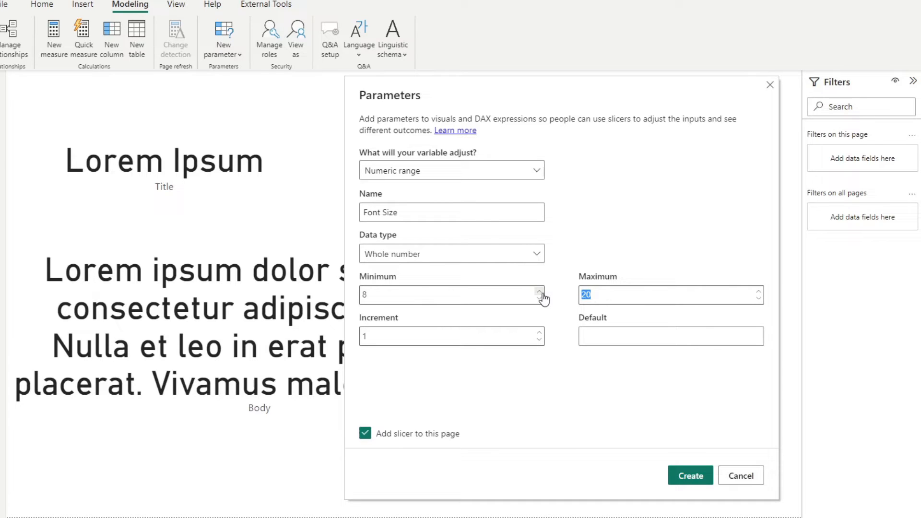
{"action": "type", "text": "100"}
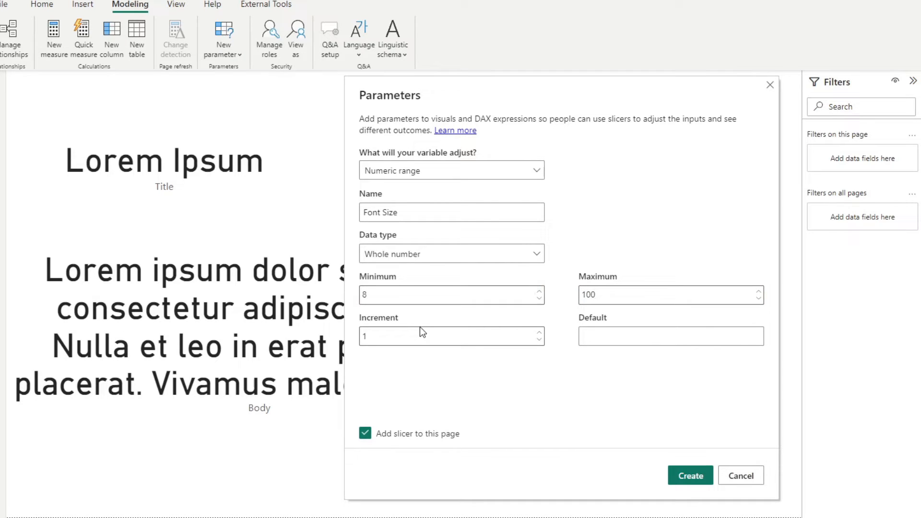
{"action": "left_click", "coordinate": [670, 337]}
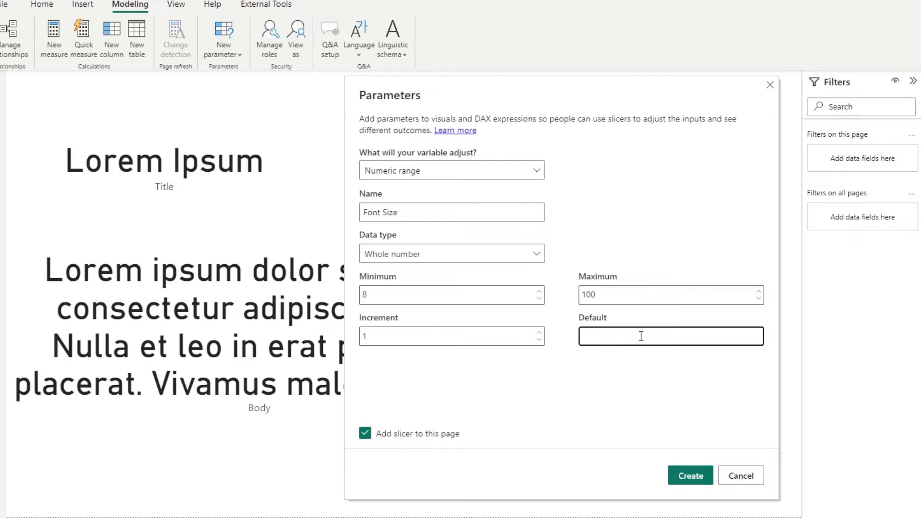
{"action": "type", "text": "8"}
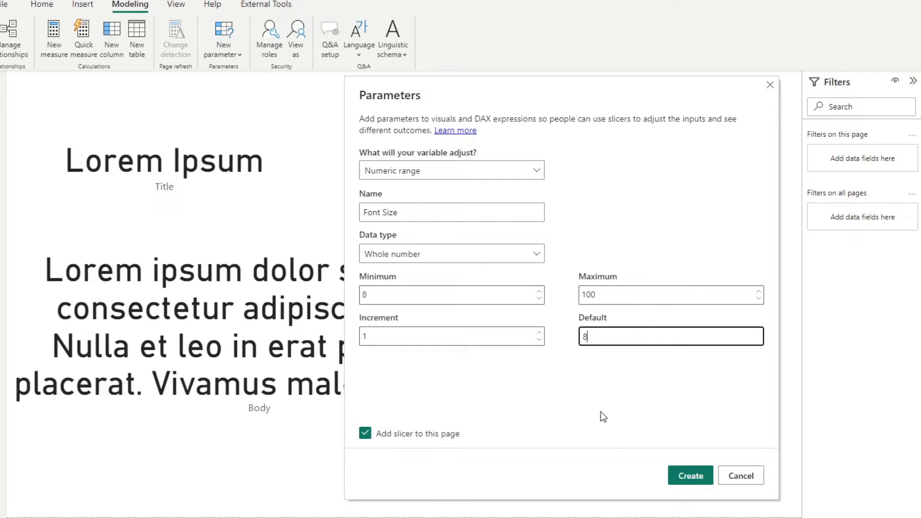
{"action": "mouse_move", "coordinate": [419, 439]}
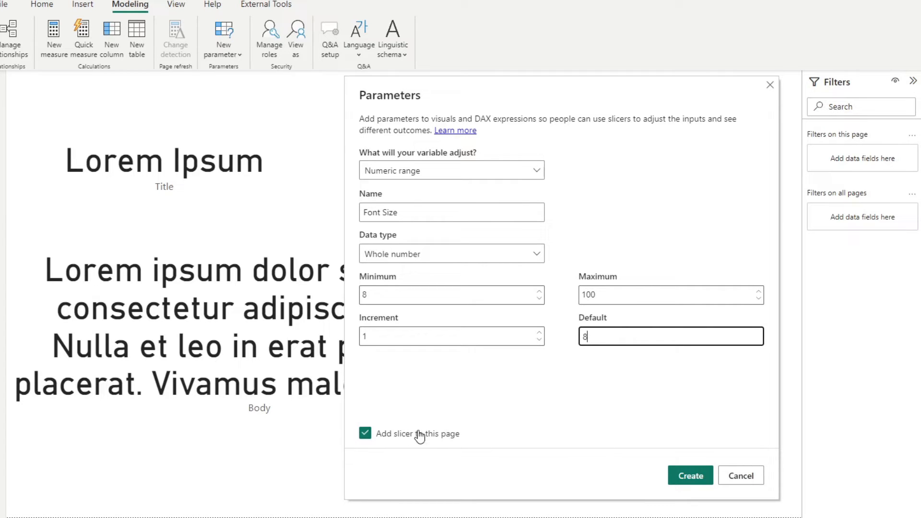
{"action": "left_click", "coordinate": [693, 475]}
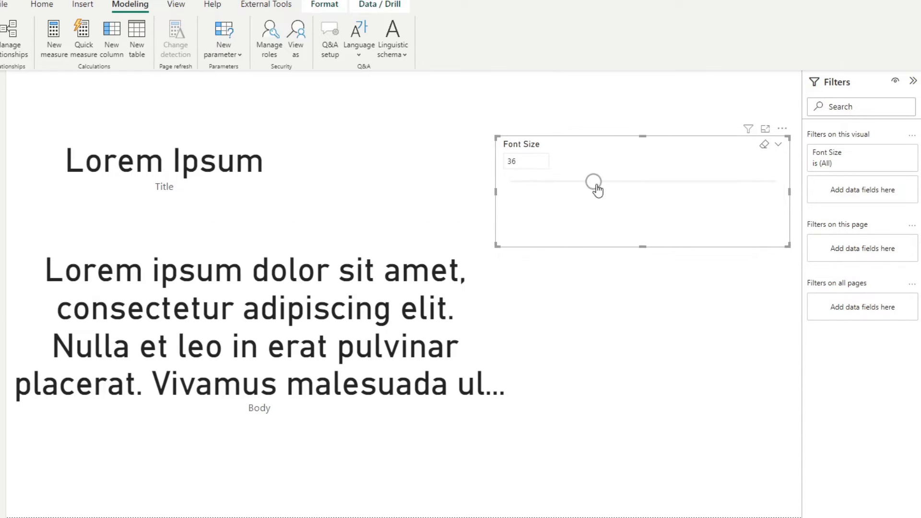
- Adjust the Font Size slider value and reposition and shorten its slicer
{"action": "left_click_drag", "start_coordinate": [592, 181], "coordinate": [627, 182]}
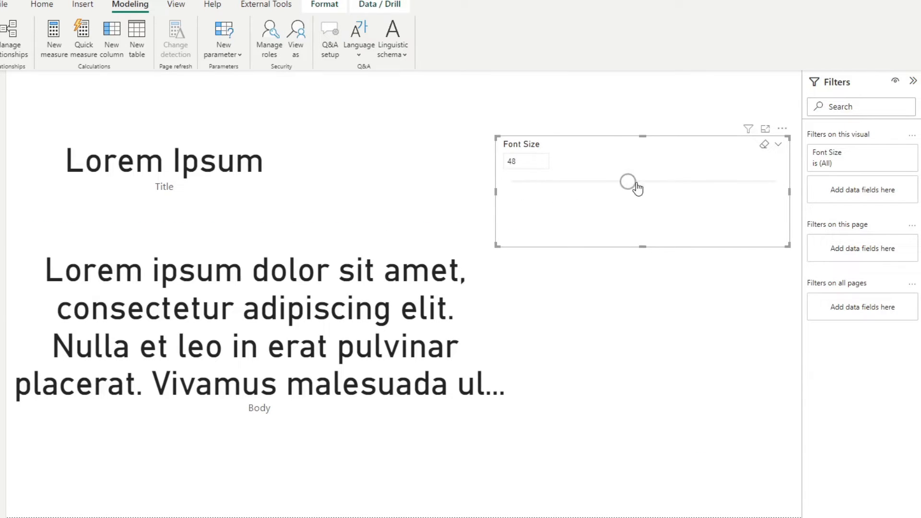
{"action": "left_click_drag", "start_coordinate": [627, 180], "coordinate": [602, 181]}
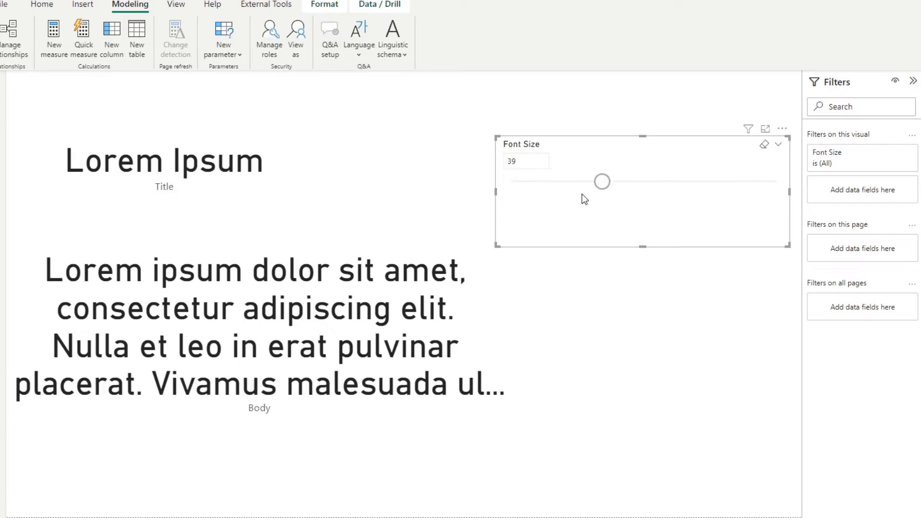
{"action": "left_click_drag", "start_coordinate": [602, 181], "coordinate": [639, 182]}
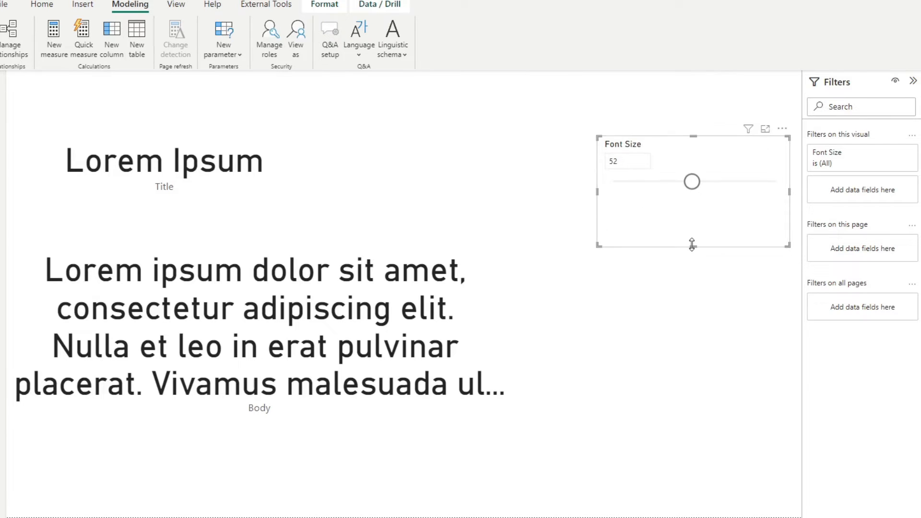
{"action": "left_click_drag", "start_coordinate": [692, 245], "coordinate": [692, 210]}
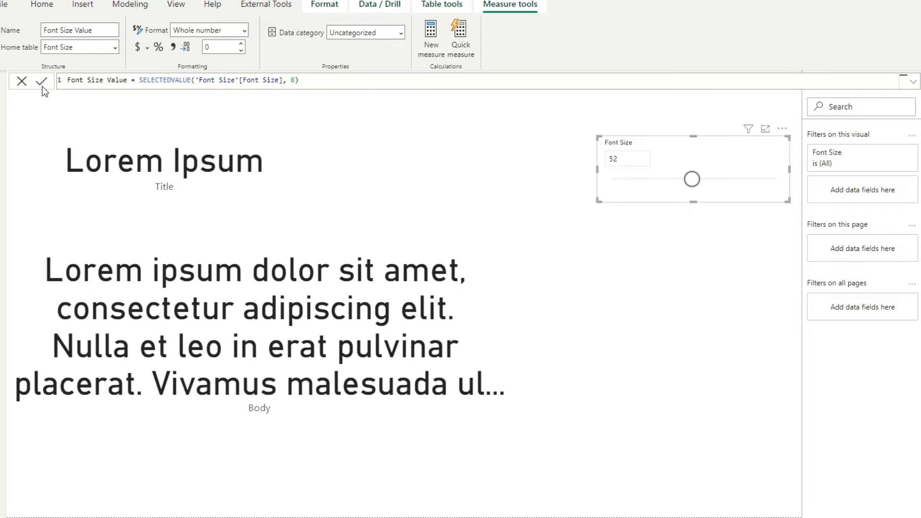
- Rename the parameter's value measure to Selected Font Size
{"action": "double_click", "coordinate": [95, 80]}
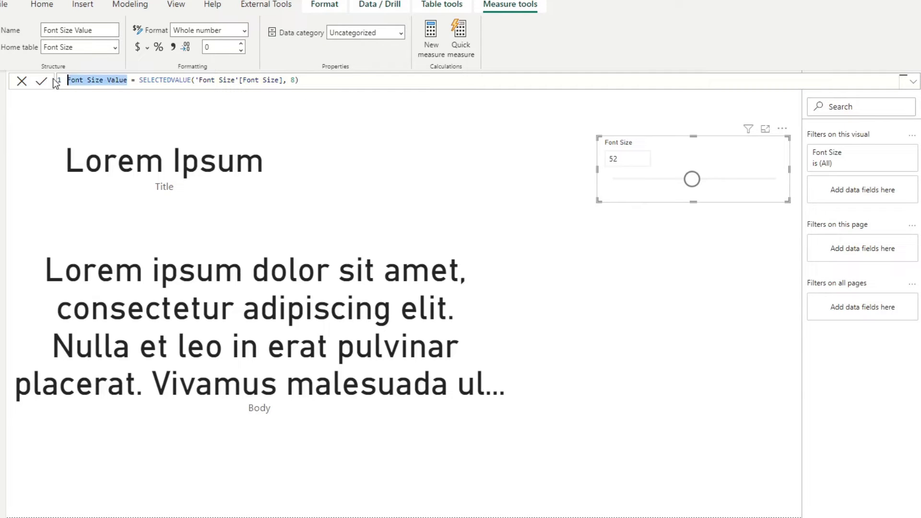
{"action": "type", "text": "Selected"}
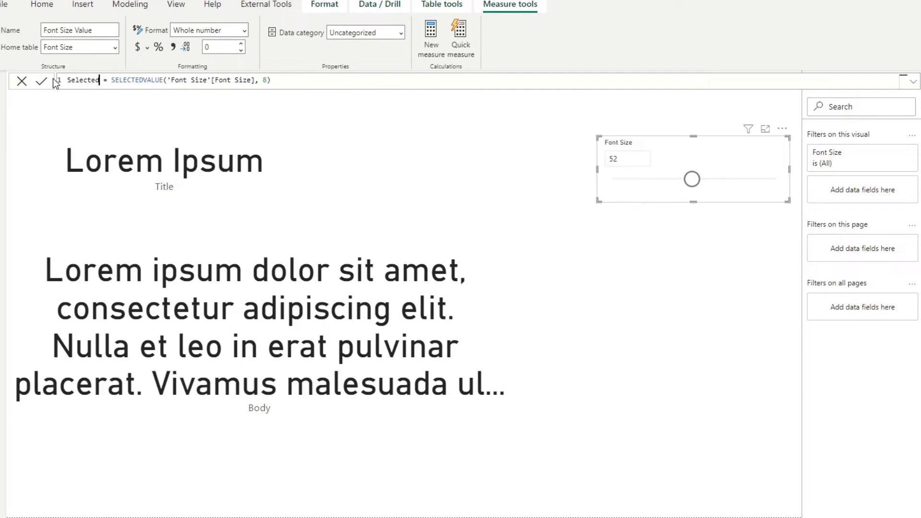
{"action": "type", "text": "Font Size"}
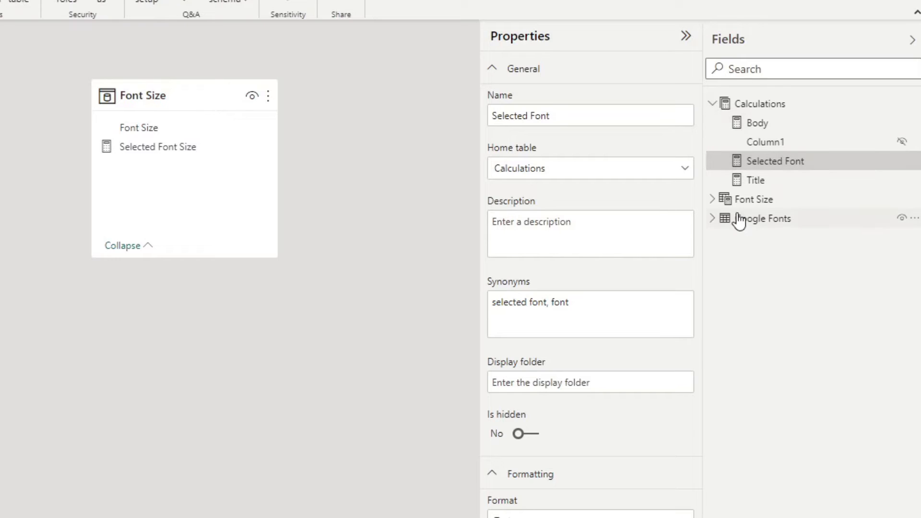
{"action": "left_click", "coordinate": [712, 199]}
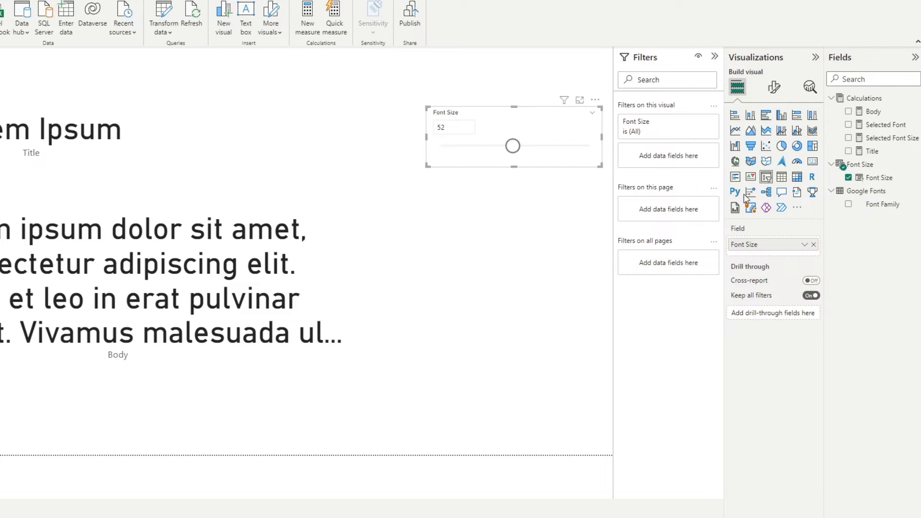
{"action": "mouse_move", "coordinate": [824, 222]}
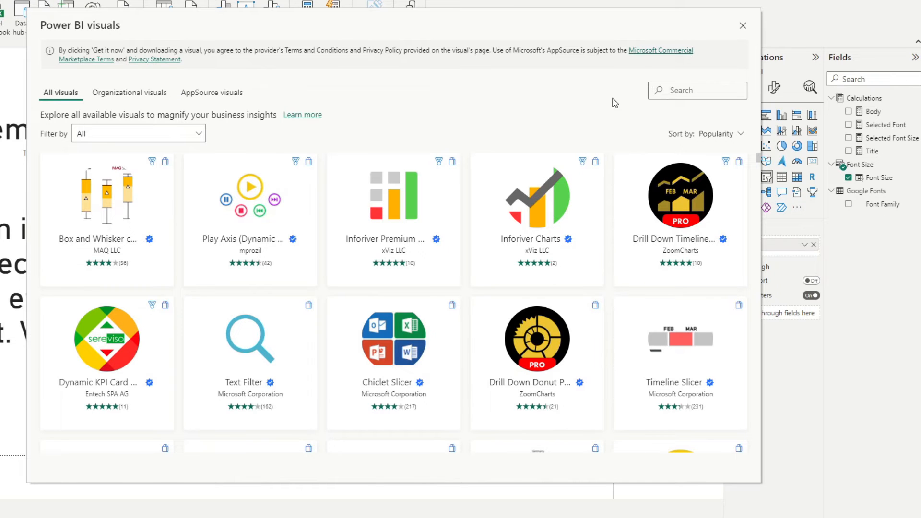
- Search 'html' in Get more visuals and import the HTML Content custom visual
{"action": "type", "text": "html"}
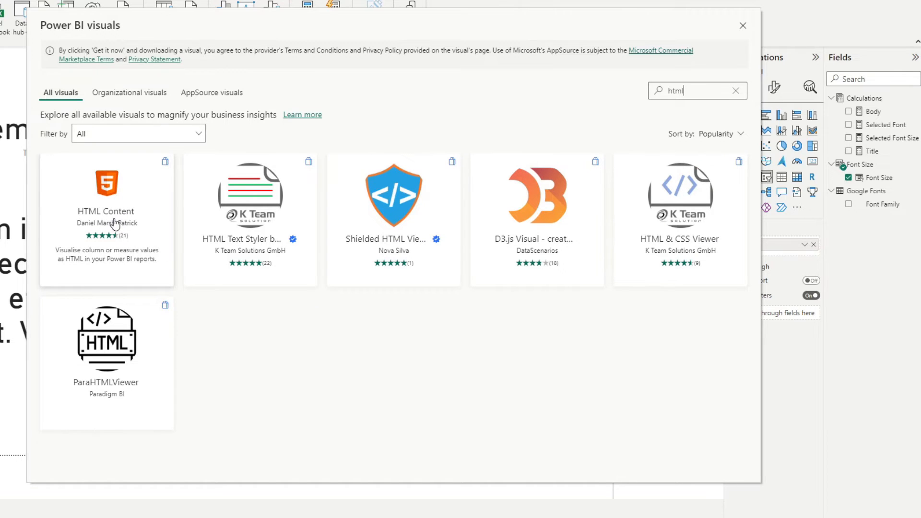
{"action": "mouse_move", "coordinate": [118, 262]}
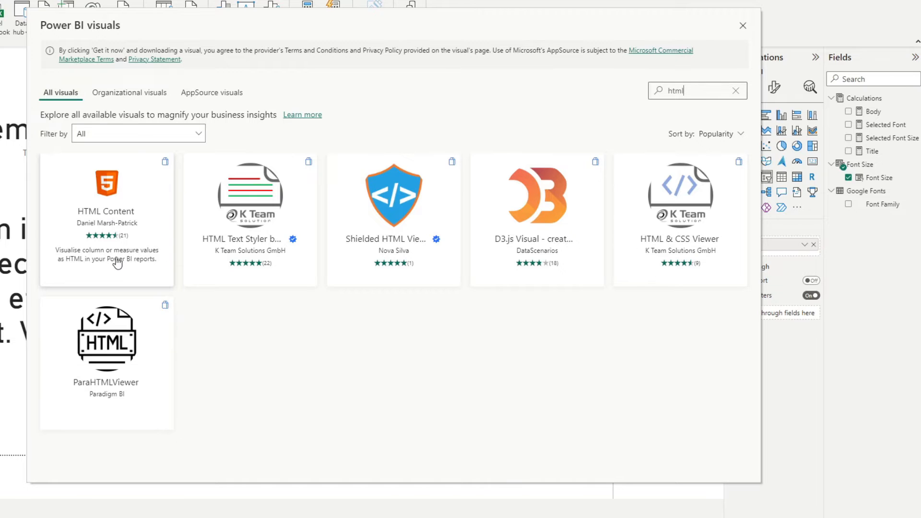
{"action": "mouse_move", "coordinate": [127, 215]}
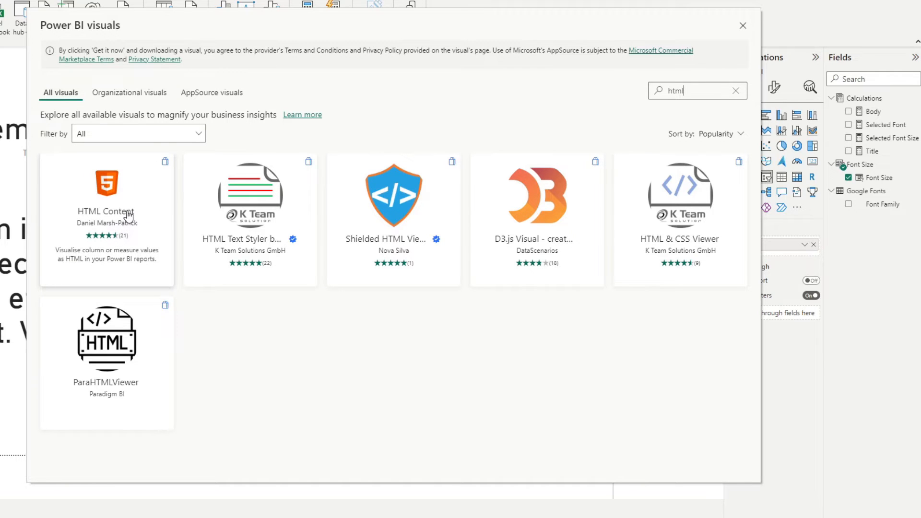
{"action": "mouse_move", "coordinate": [126, 214]}
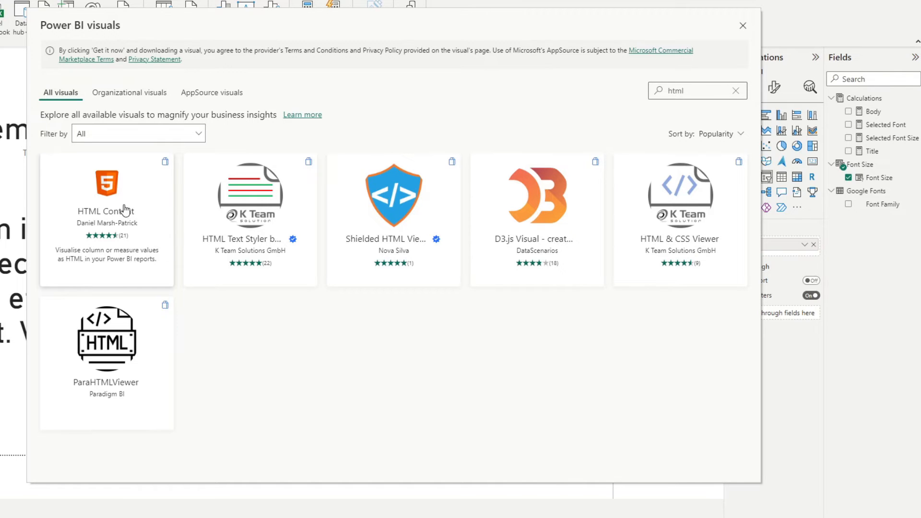
{"action": "left_click", "coordinate": [106, 184]}
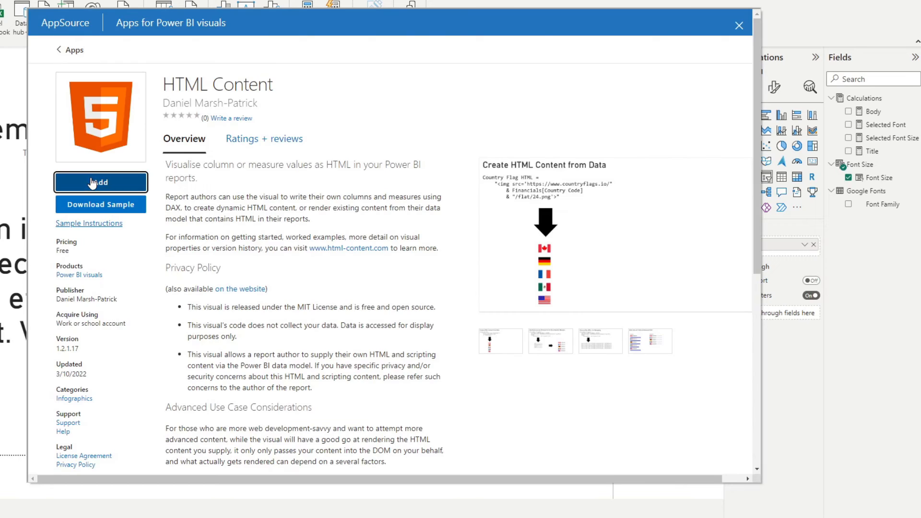
{"action": "left_click", "coordinate": [101, 182]}
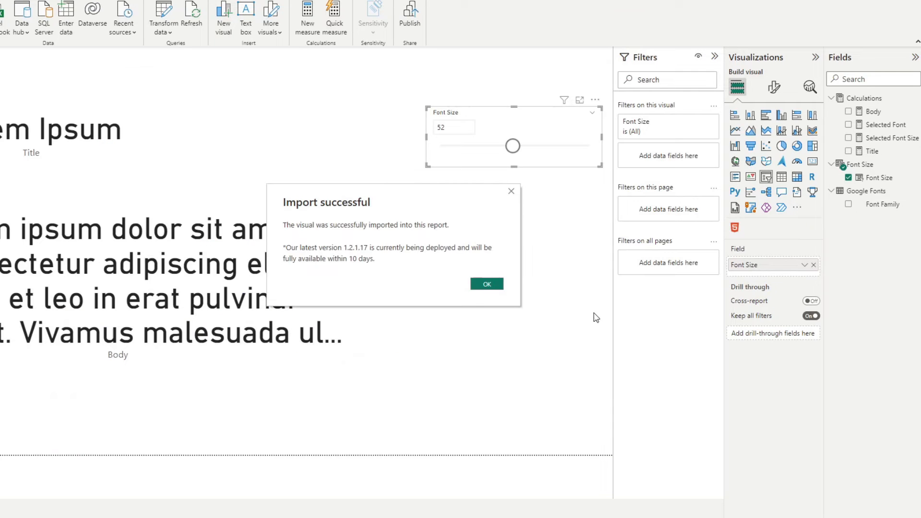
{"action": "left_click", "coordinate": [487, 283]}
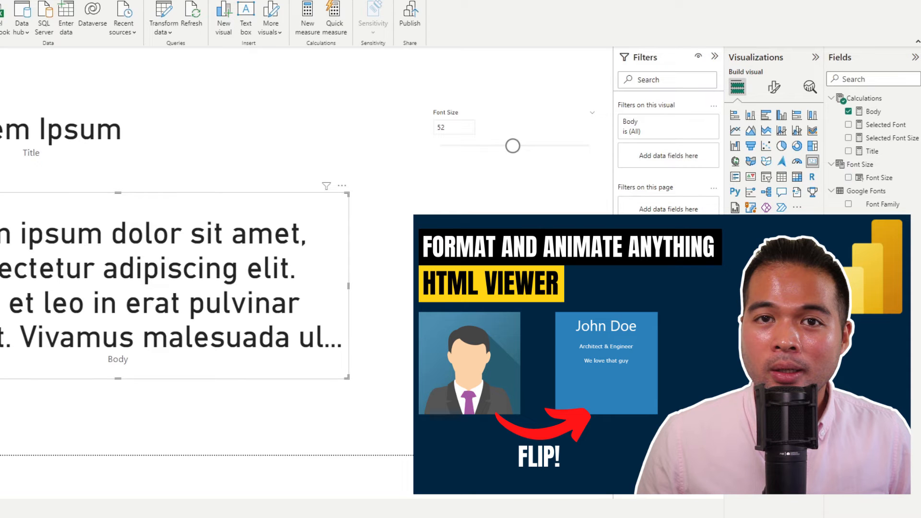
{"action": "mouse_move", "coordinate": [347, 286]}
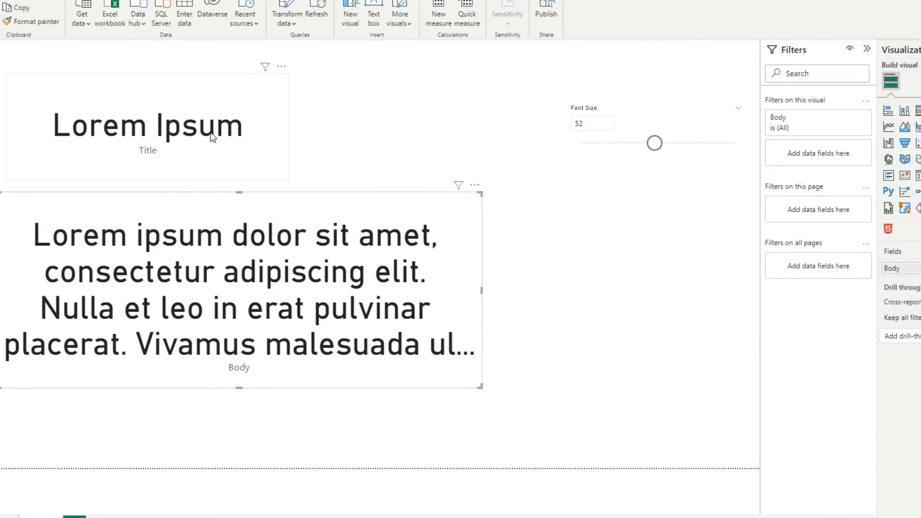
- Convert the Title and Body cards to HTML Content visuals and shorten the Body visual
{"action": "left_click", "coordinate": [148, 126]}
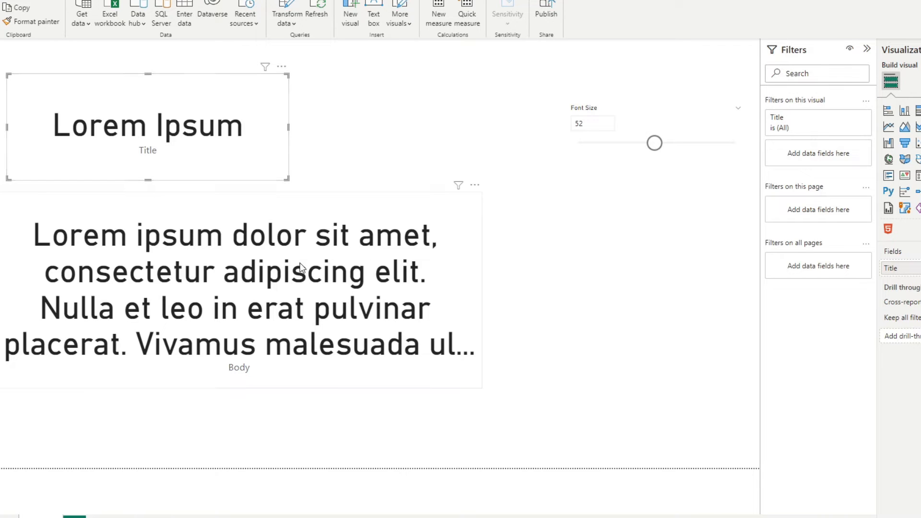
{"action": "left_click", "coordinate": [239, 293]}
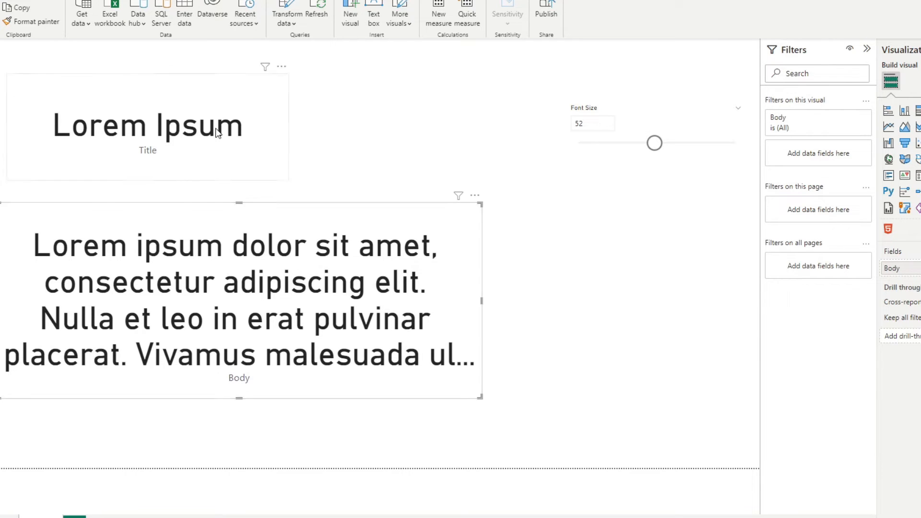
{"action": "left_click", "coordinate": [887, 227]}
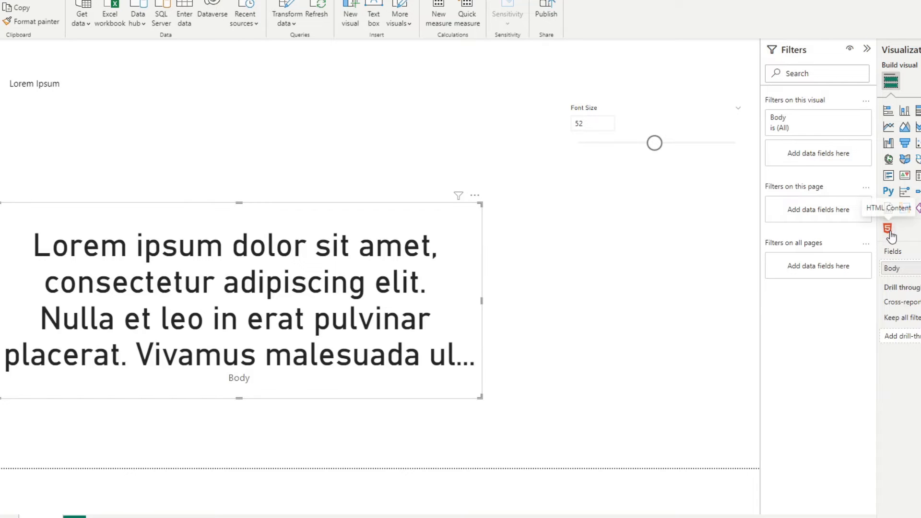
{"action": "left_click", "coordinate": [888, 227]}
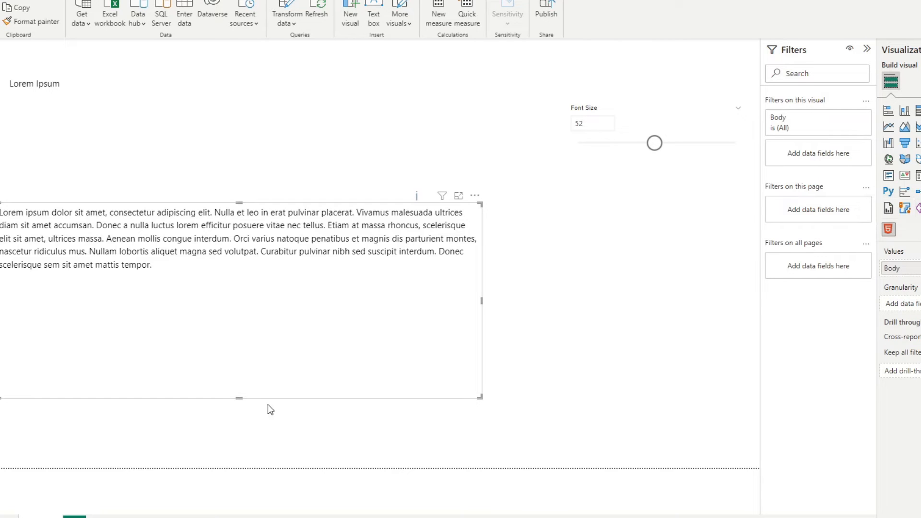
{"action": "left_click_drag", "start_coordinate": [238, 398], "coordinate": [241, 349]}
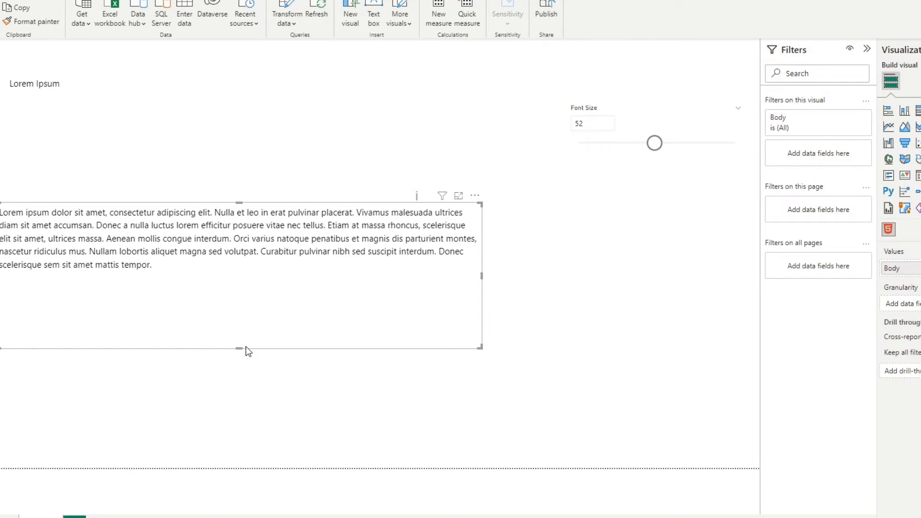
{"action": "mouse_move", "coordinate": [246, 356]}
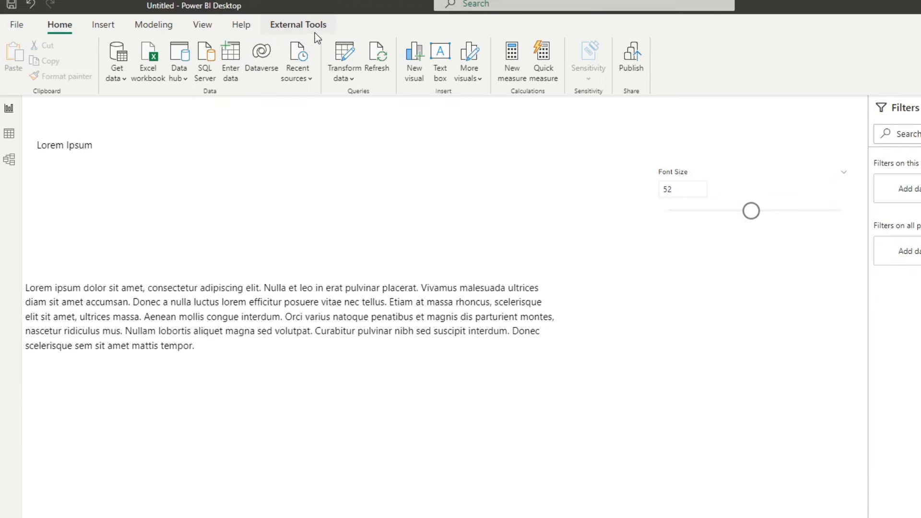
- Launch Tabular Editor from External Tools and inspect the Font Size table in the model tree
{"action": "left_click", "coordinate": [297, 25]}
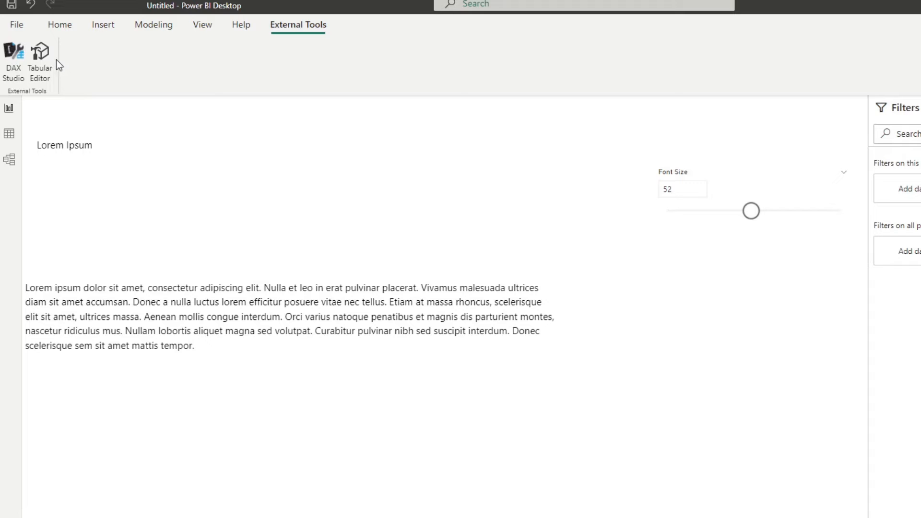
{"action": "mouse_move", "coordinate": [41, 56]}
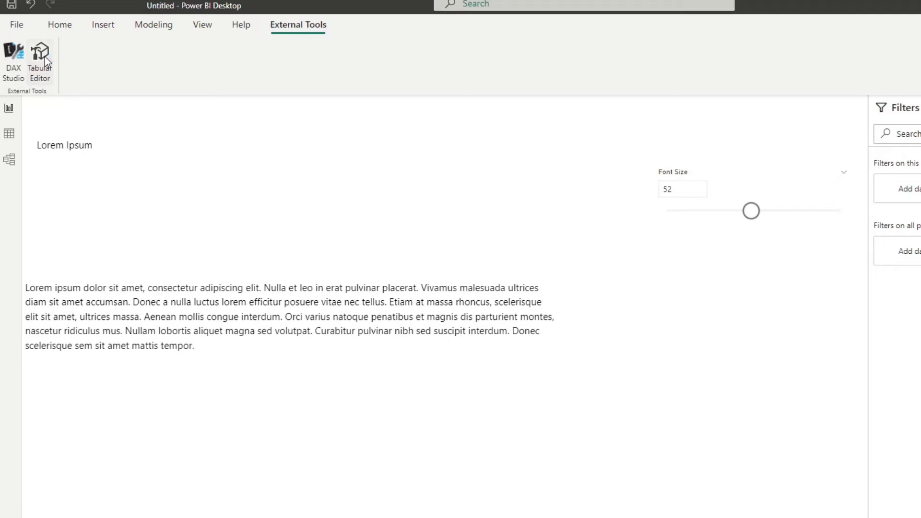
{"action": "left_click", "coordinate": [40, 52]}
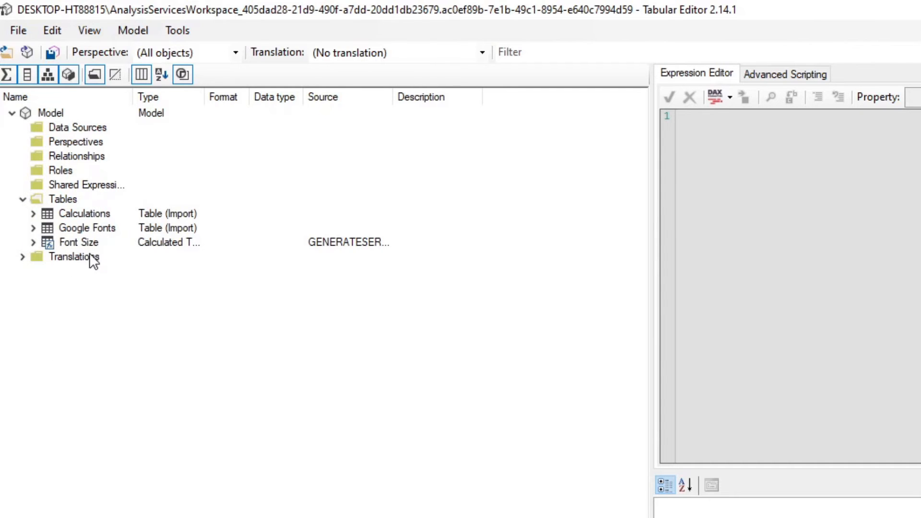
{"action": "mouse_move", "coordinate": [70, 230]}
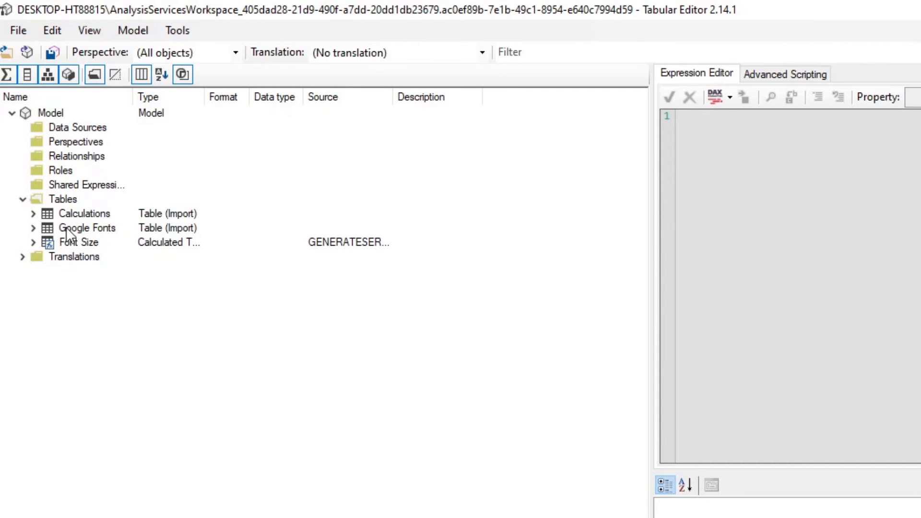
{"action": "left_click", "coordinate": [33, 213]}
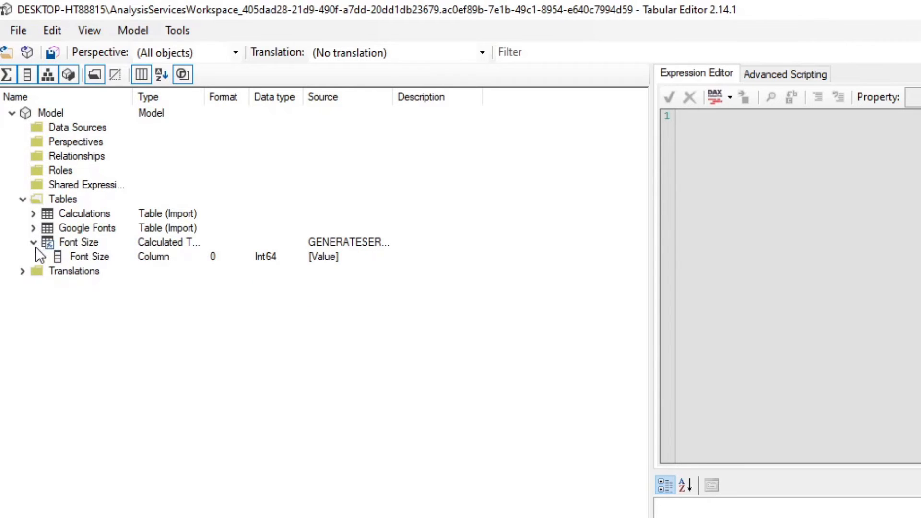
{"action": "left_click", "coordinate": [33, 242]}
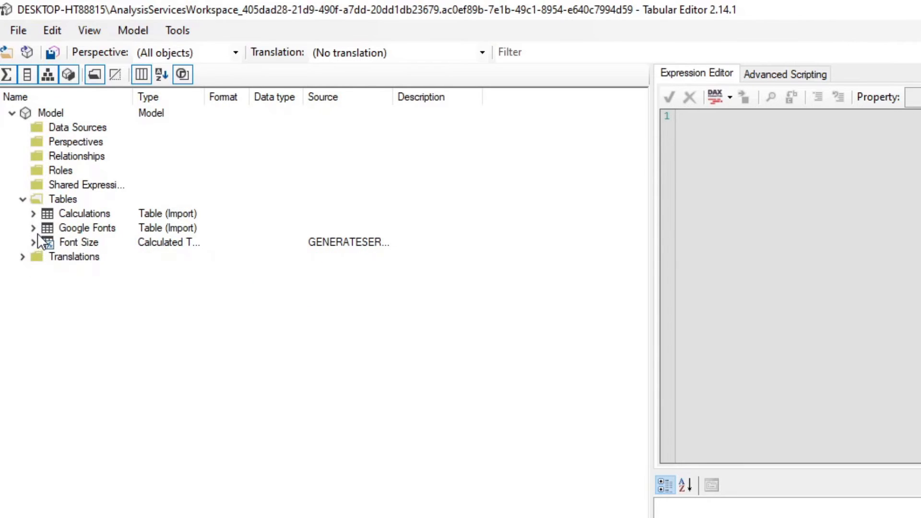
{"action": "mouse_move", "coordinate": [67, 201]}
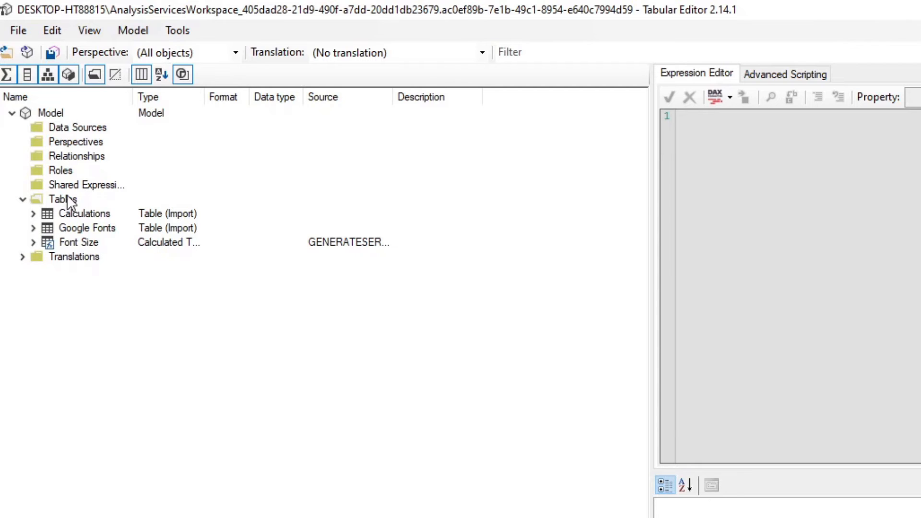
- Create a Font Selector calculation group and rename its Name column to Selector
{"action": "right_click", "coordinate": [57, 198]}
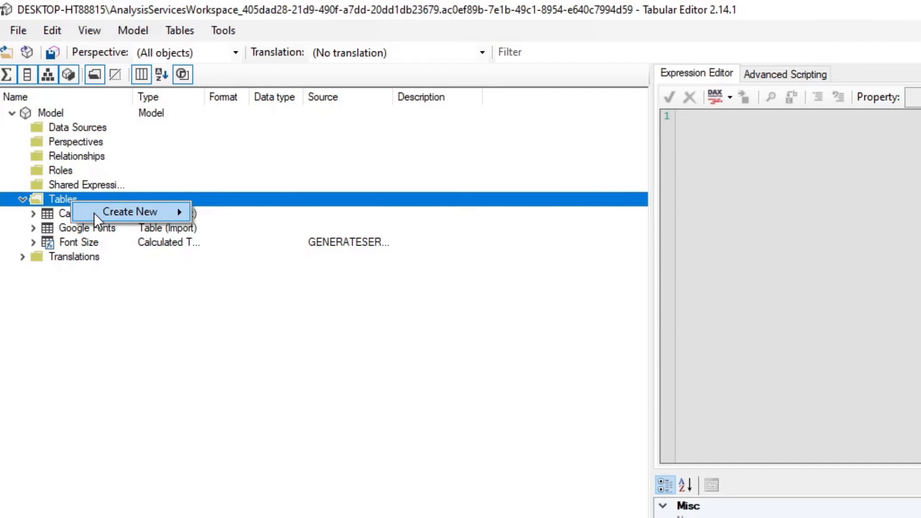
{"action": "left_click", "coordinate": [129, 211]}
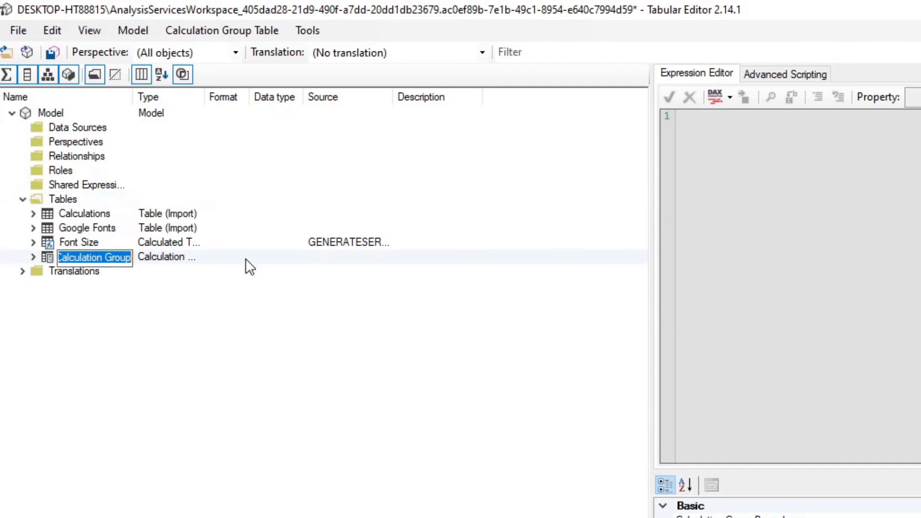
{"action": "type", "text": "Font Selector"}
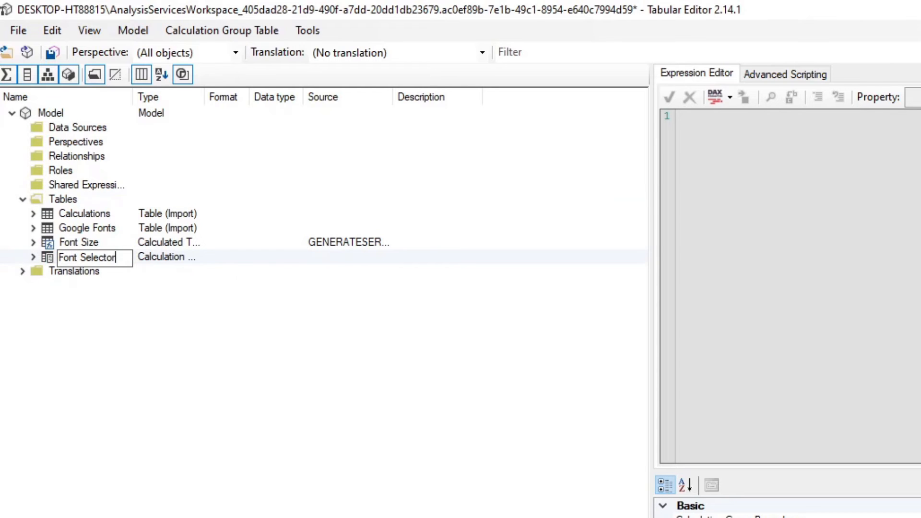
{"action": "left_click", "coordinate": [33, 258]}
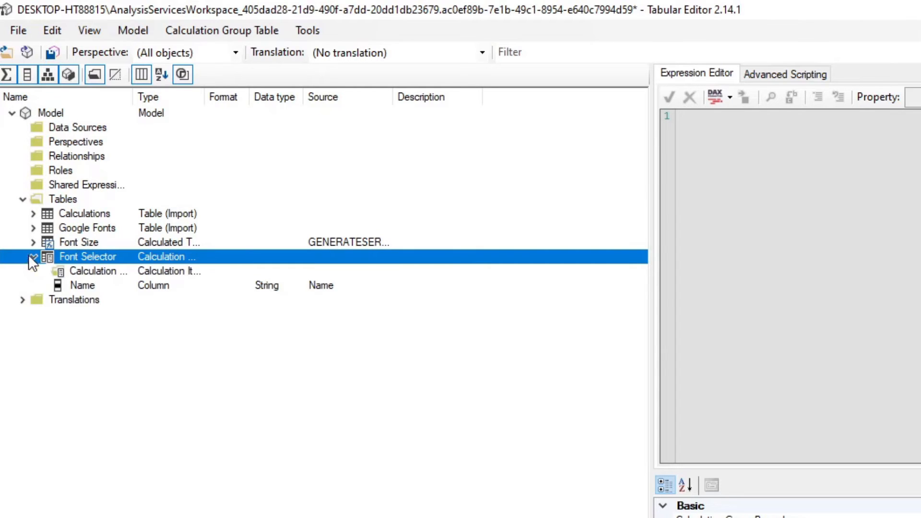
{"action": "right_click", "coordinate": [81, 285]}
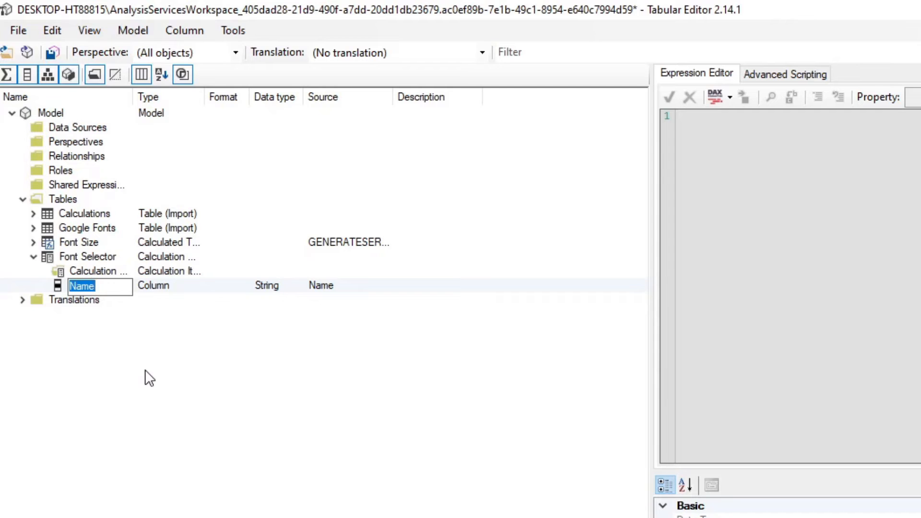
{"action": "type", "text": "Selector"}
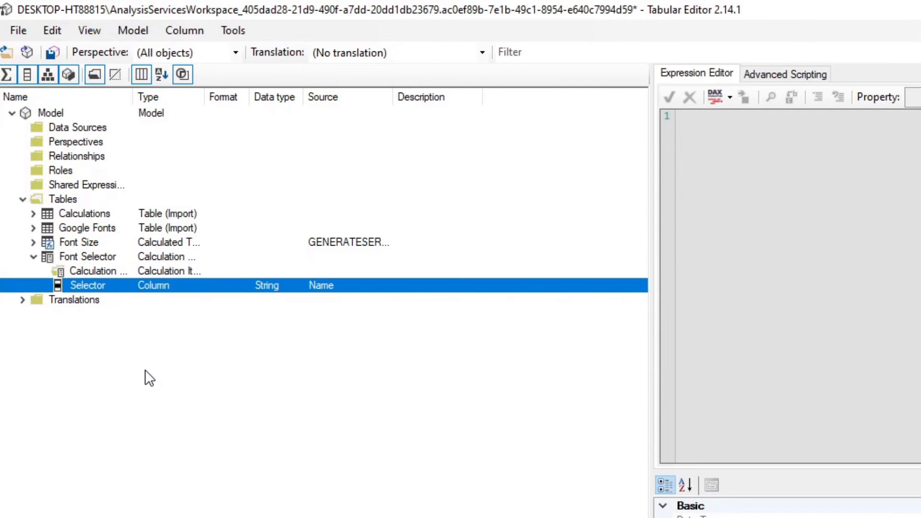
- Add a new calculation item named Font Family to the Font Selector group
{"action": "left_click", "coordinate": [87, 257]}
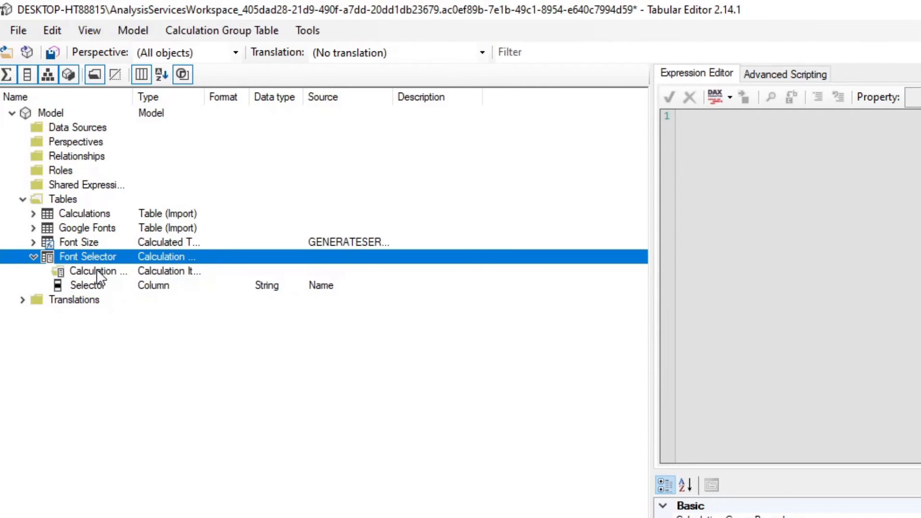
{"action": "left_click", "coordinate": [98, 271]}
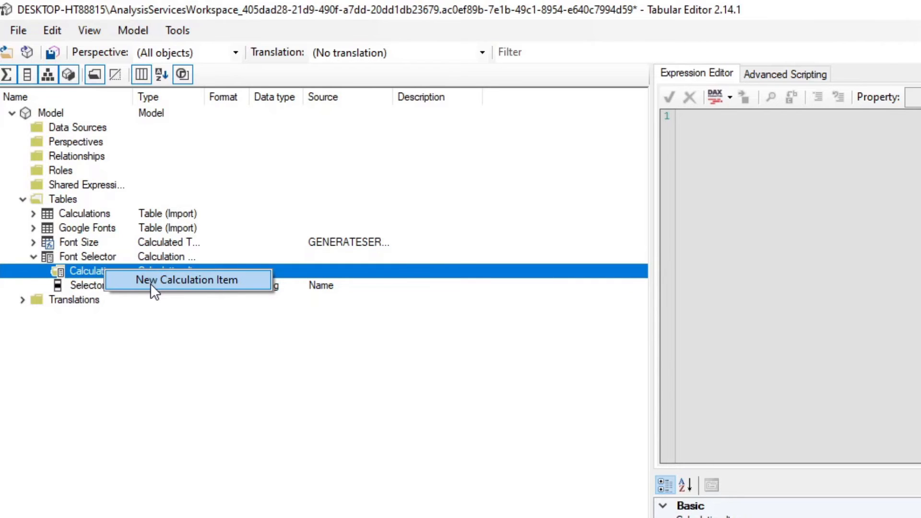
{"action": "left_click", "coordinate": [188, 280]}
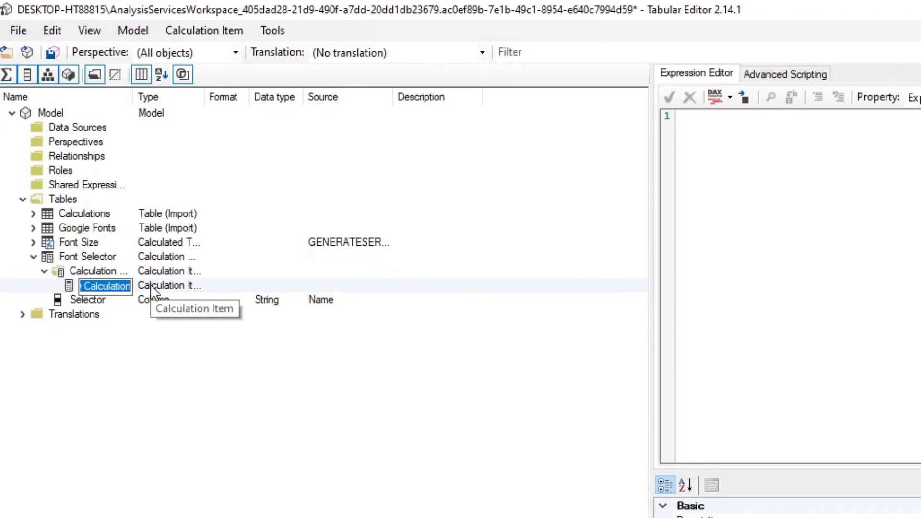
{"action": "type", "text": "Font Family"}
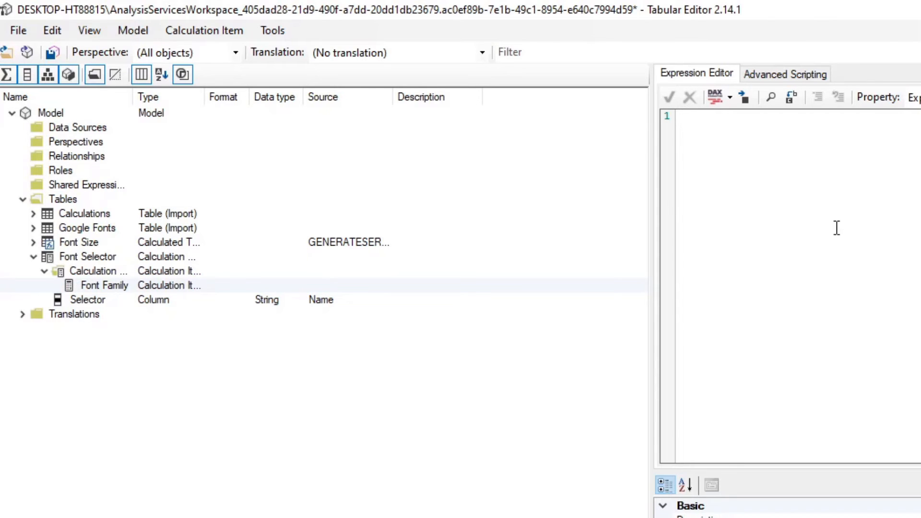
{"action": "mouse_move", "coordinate": [801, 297]}
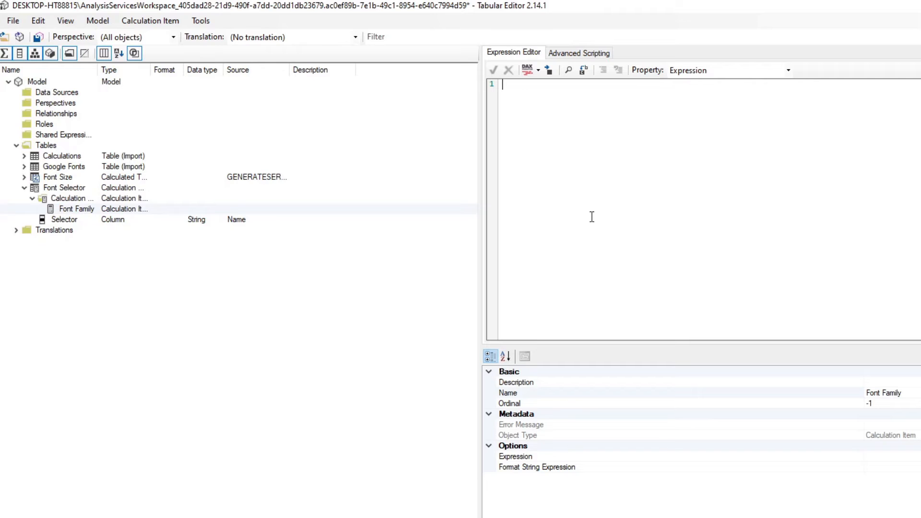
- Write the Font Family DAX building HTML that loads the selected Google font and styles the measure text
{"action": "type", "text": "VAR _text = FORMAT(SELECTEDMEASURE(), \"#\")"}
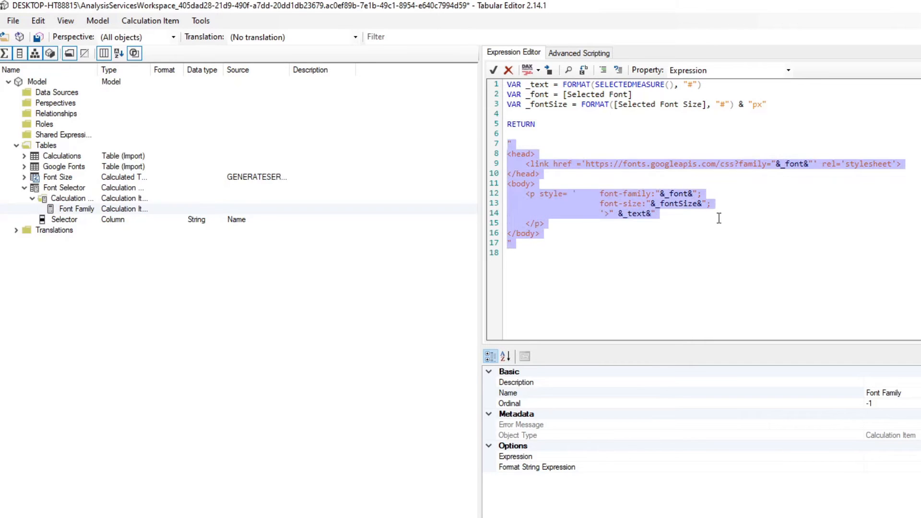
{"action": "left_click", "coordinate": [612, 255]}
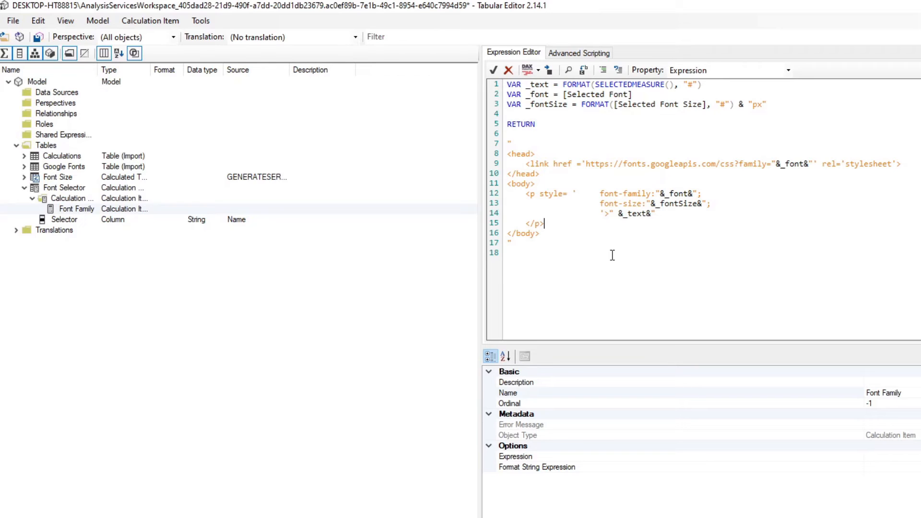
{"action": "mouse_move", "coordinate": [751, 91]}
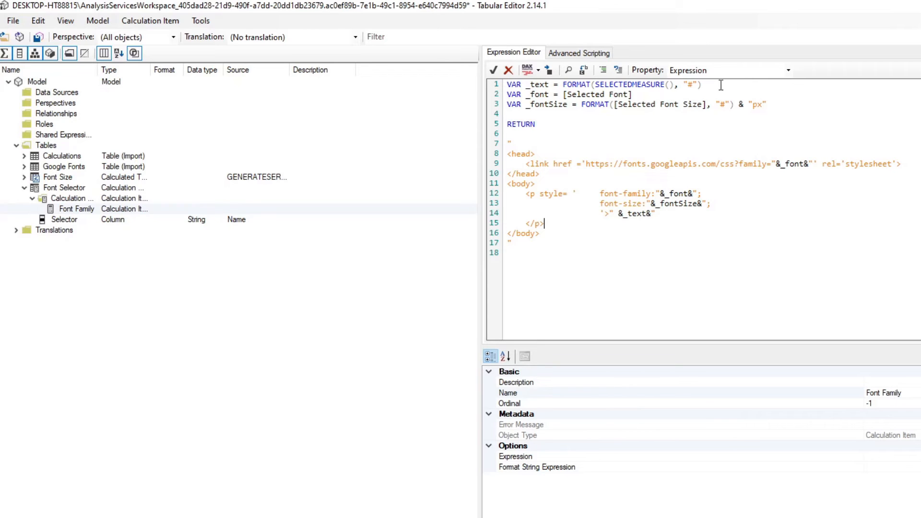
{"action": "left_click_drag", "start_coordinate": [563, 84], "coordinate": [702, 85]}
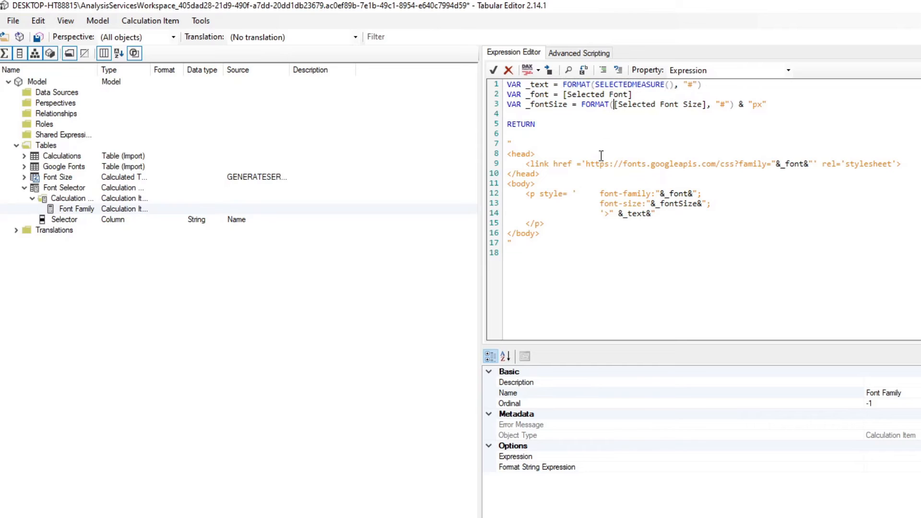
{"action": "double_click", "coordinate": [596, 94]}
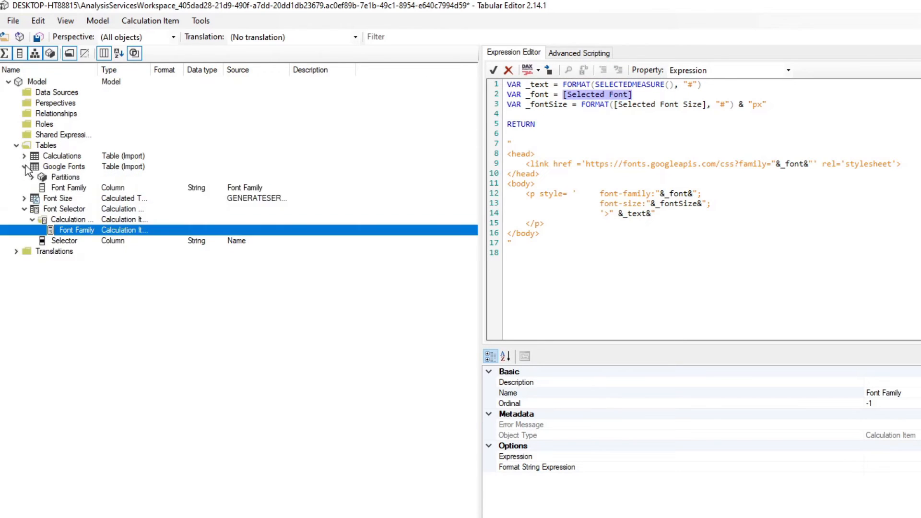
{"action": "left_click", "coordinate": [25, 167]}
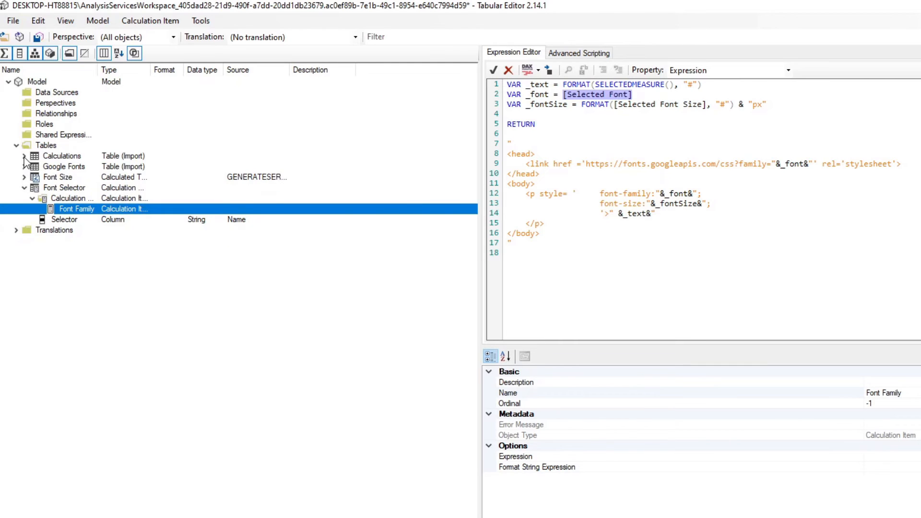
{"action": "left_click", "coordinate": [30, 156]}
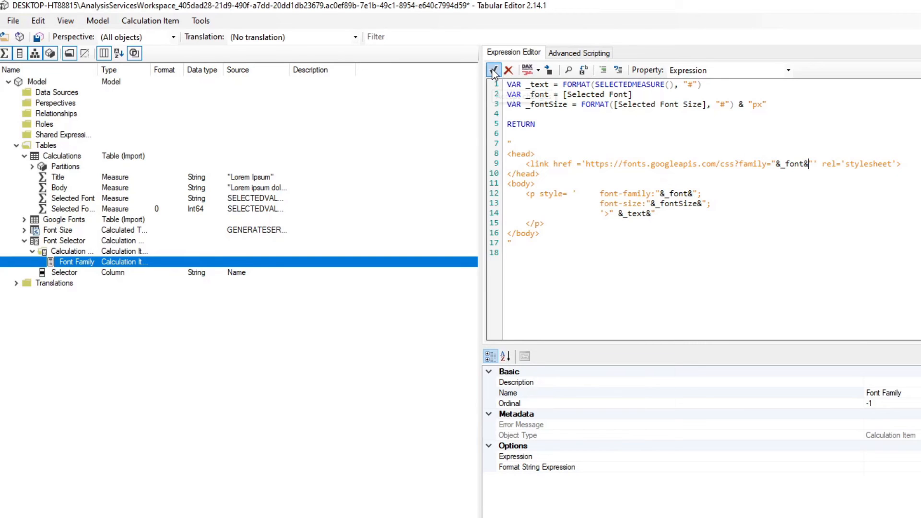
- Accept the Font Family expression and save the changes to the connected model
{"action": "left_click", "coordinate": [494, 70]}
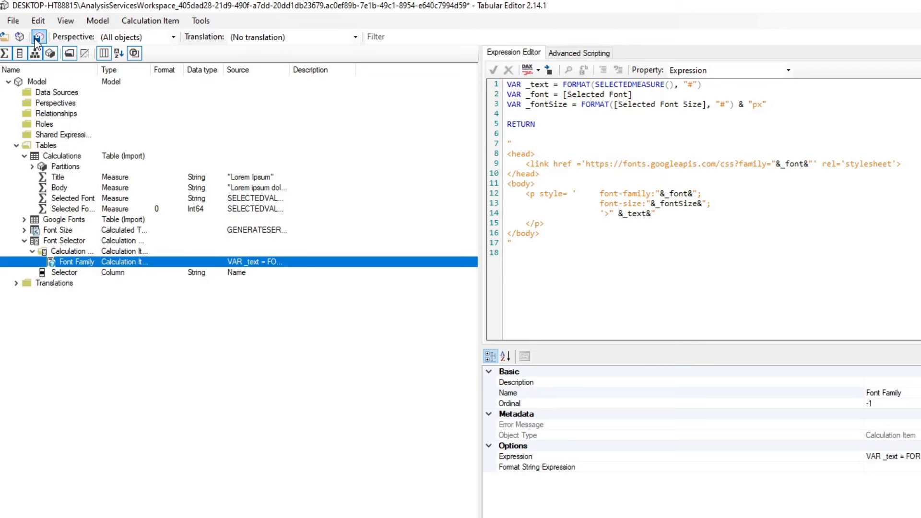
{"action": "left_click", "coordinate": [44, 38]}
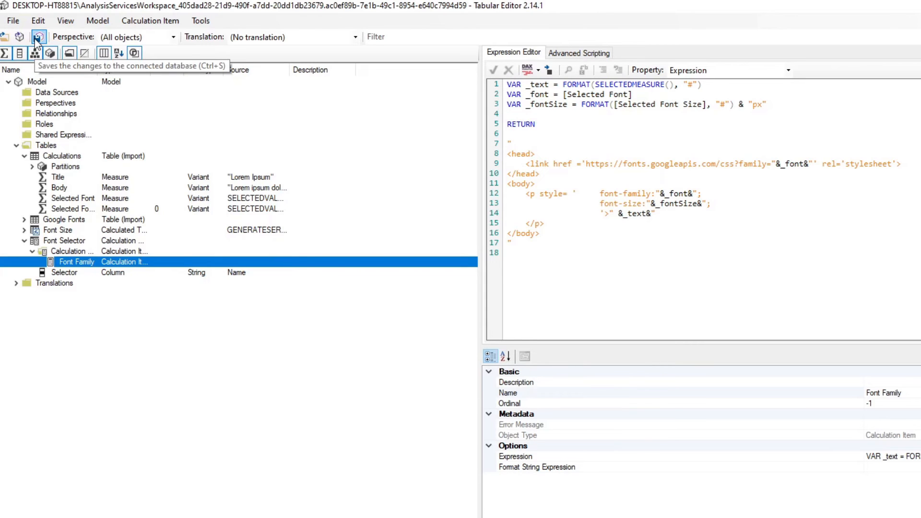
{"action": "left_click", "coordinate": [44, 37]}
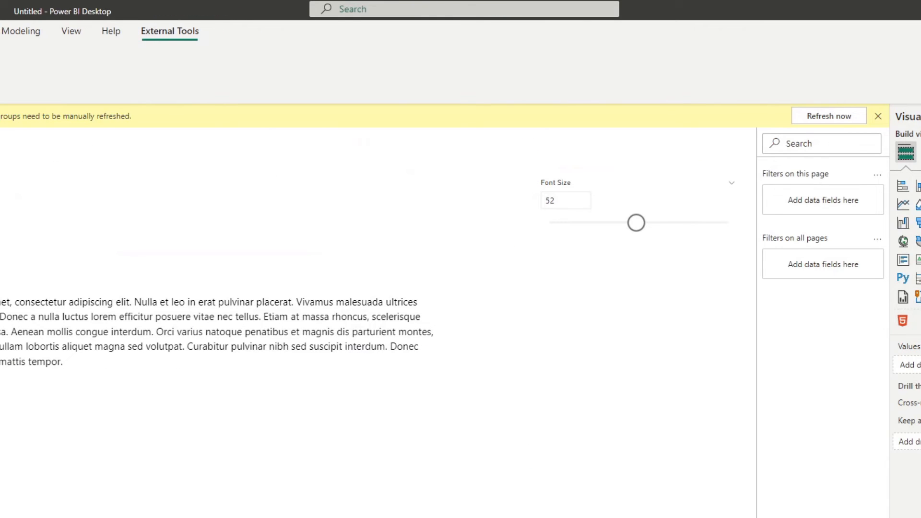
- Refresh calculation groups and make the Font Size slicer a single-select list
{"action": "left_click", "coordinate": [877, 115]}
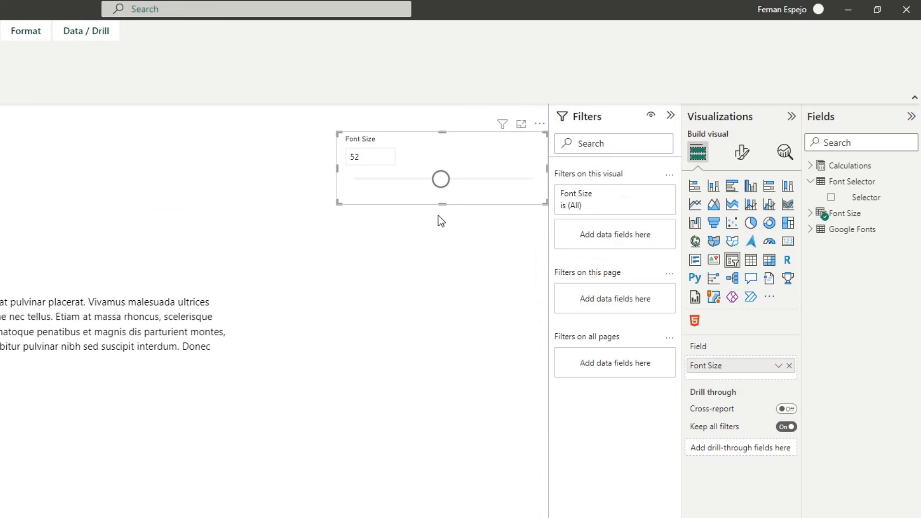
{"action": "mouse_move", "coordinate": [444, 203]}
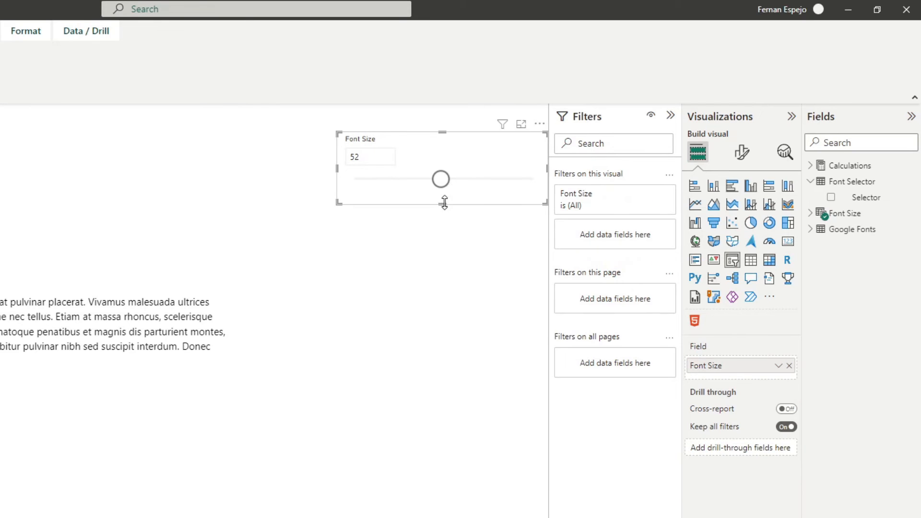
{"action": "left_click_drag", "start_coordinate": [441, 202], "coordinate": [441, 301]}
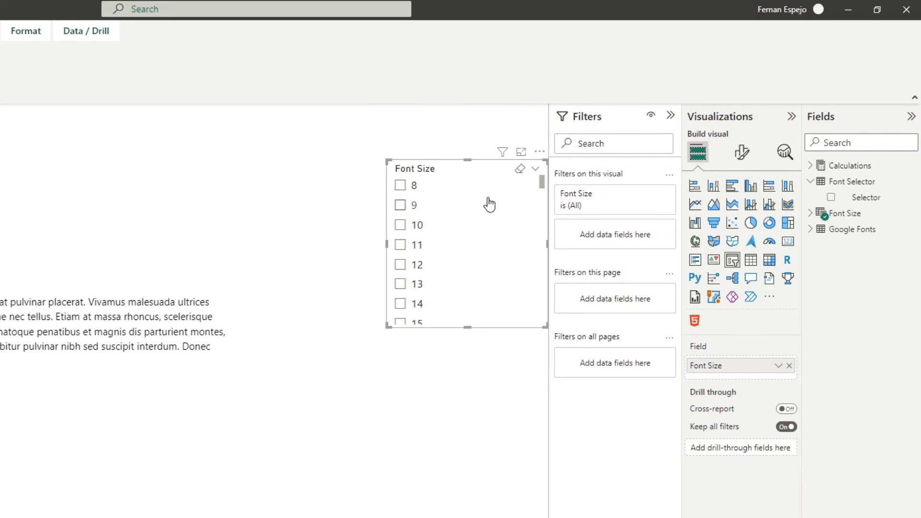
{"action": "left_click", "coordinate": [742, 152]}
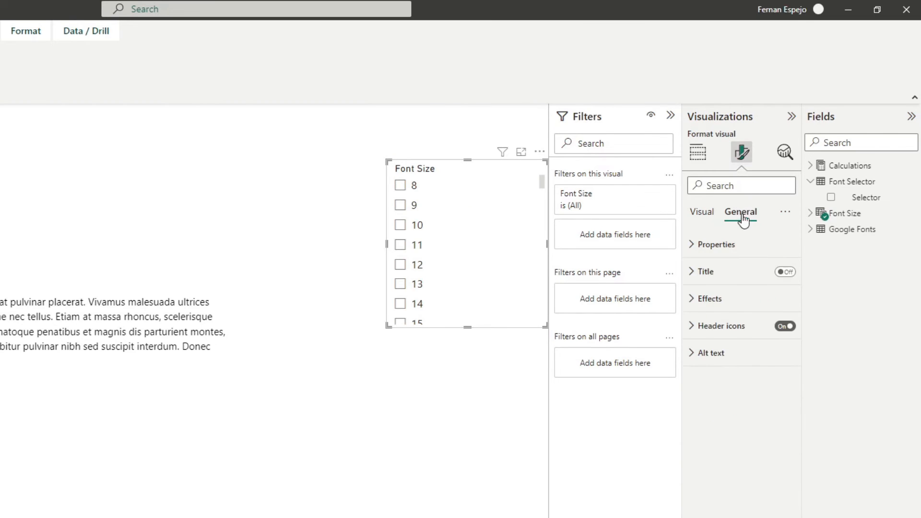
{"action": "left_click", "coordinate": [702, 211]}
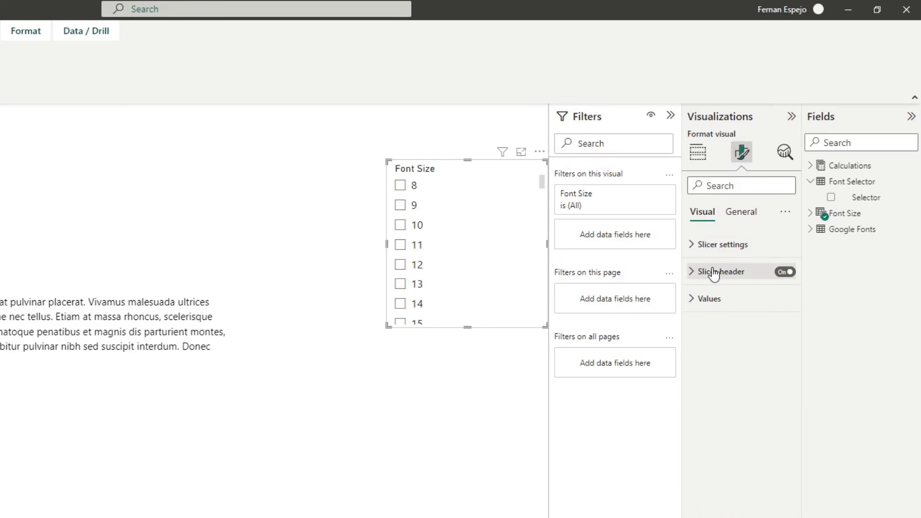
{"action": "left_click", "coordinate": [721, 244]}
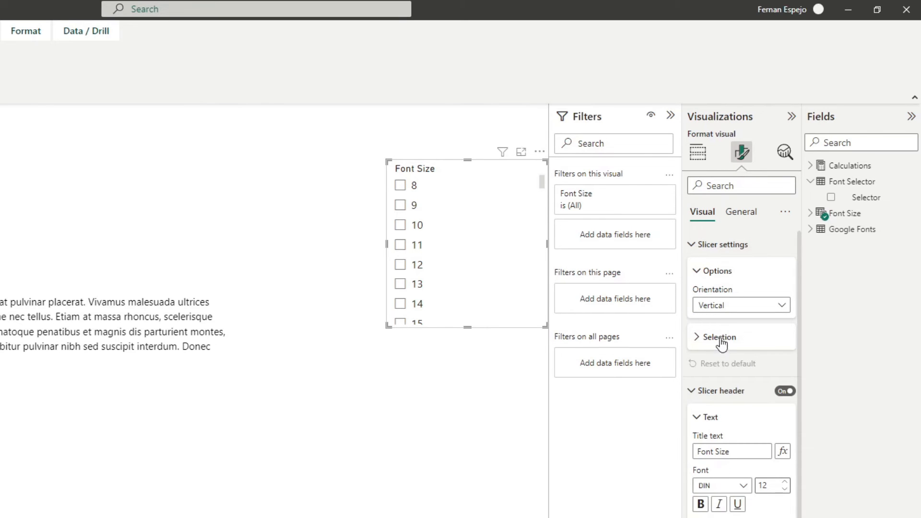
{"action": "left_click", "coordinate": [719, 337]}
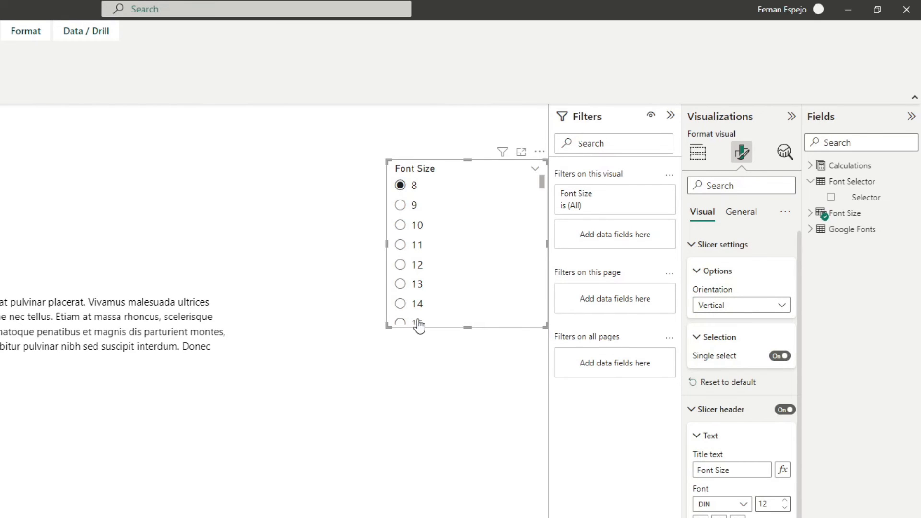
{"action": "left_click", "coordinate": [400, 224]}
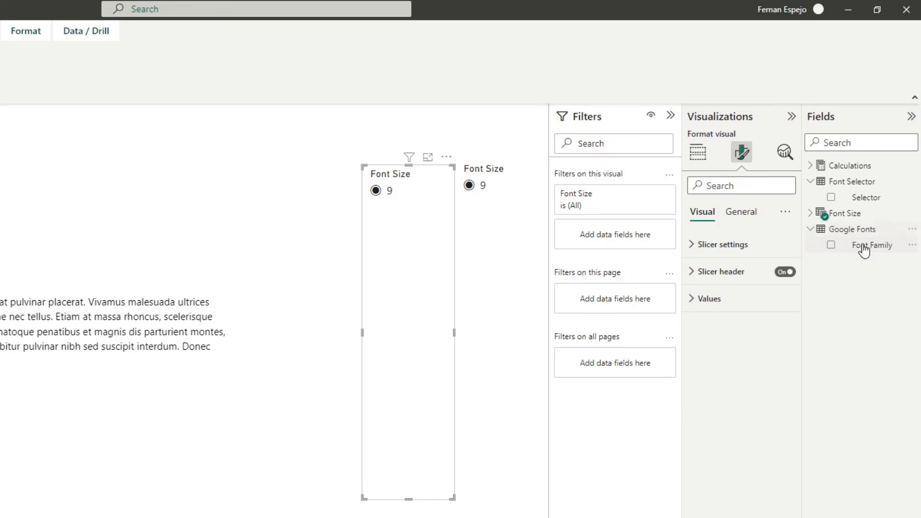
- Build the Font Family slicer and pick a font and size from the two lists
{"action": "left_click", "coordinate": [697, 152]}
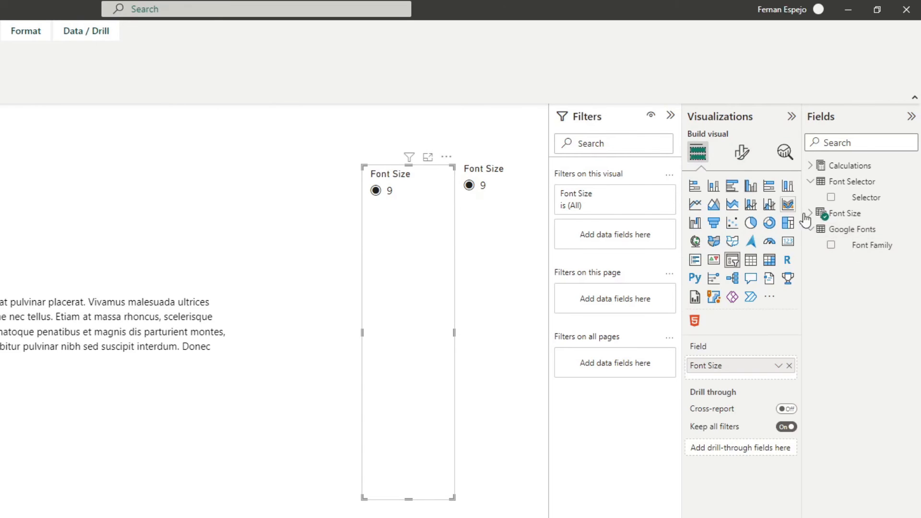
{"action": "left_click", "coordinate": [831, 244]}
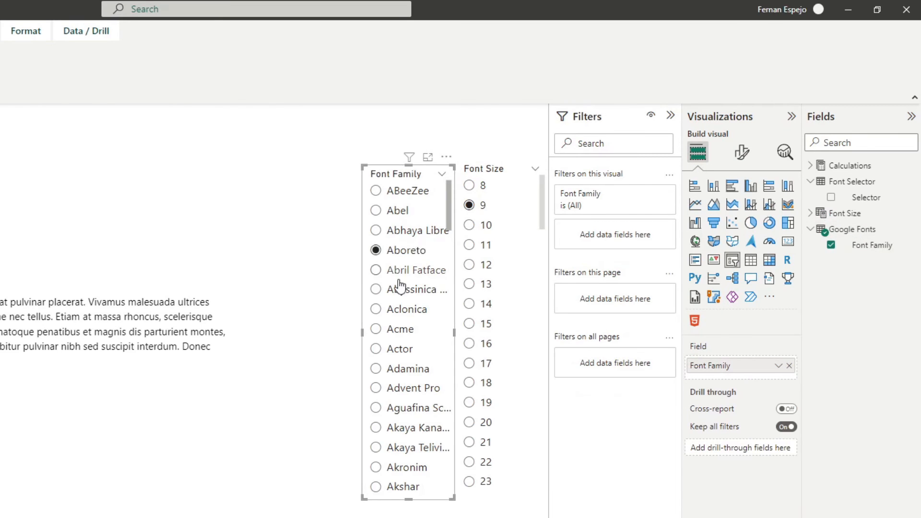
{"action": "left_click", "coordinate": [375, 271]}
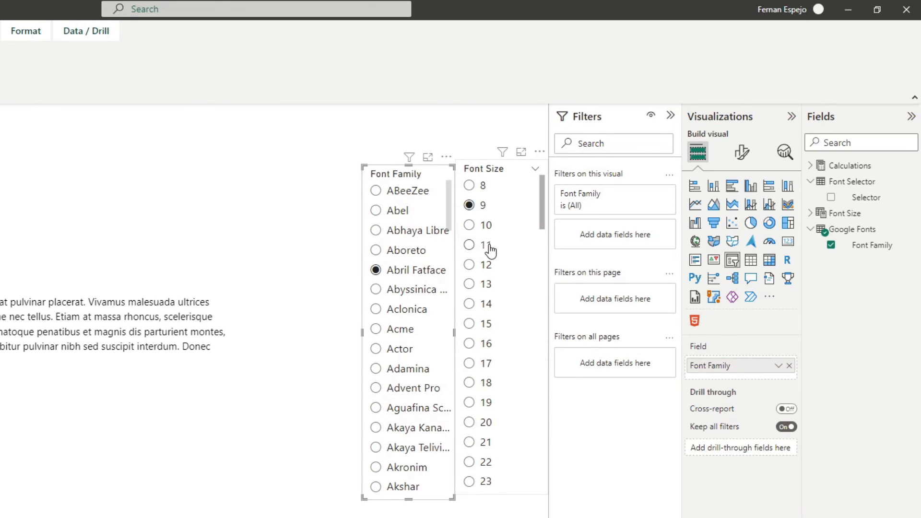
{"action": "left_click", "coordinate": [468, 402]}
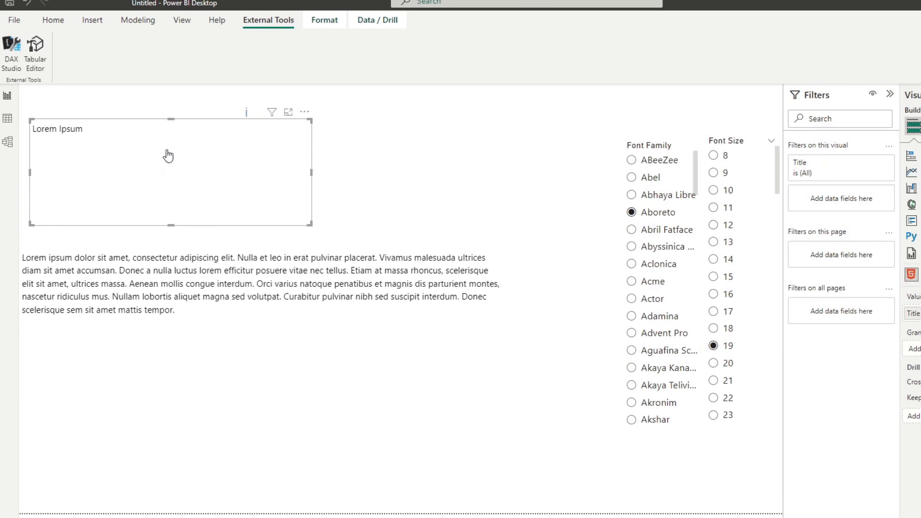
{"action": "mouse_move", "coordinate": [139, 131]}
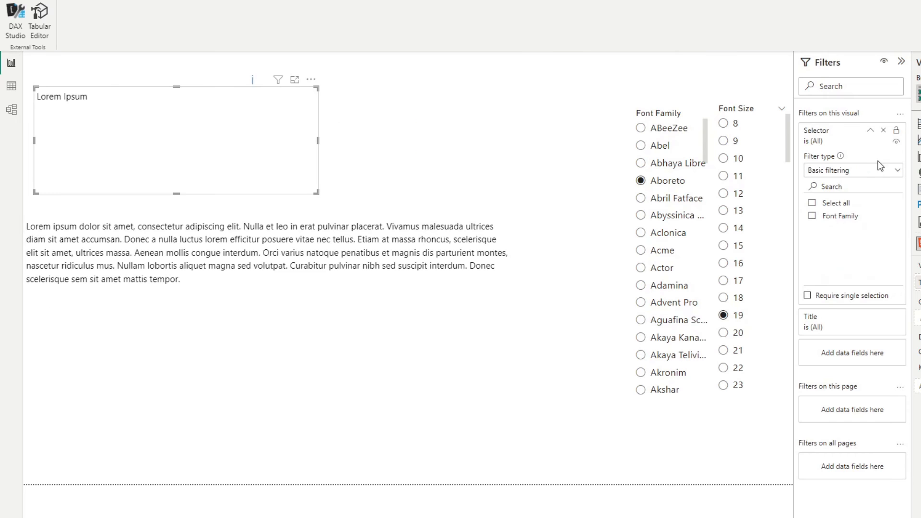
- Filter the title and body cards' Selector field to Font Family
{"action": "left_click", "coordinate": [812, 216]}
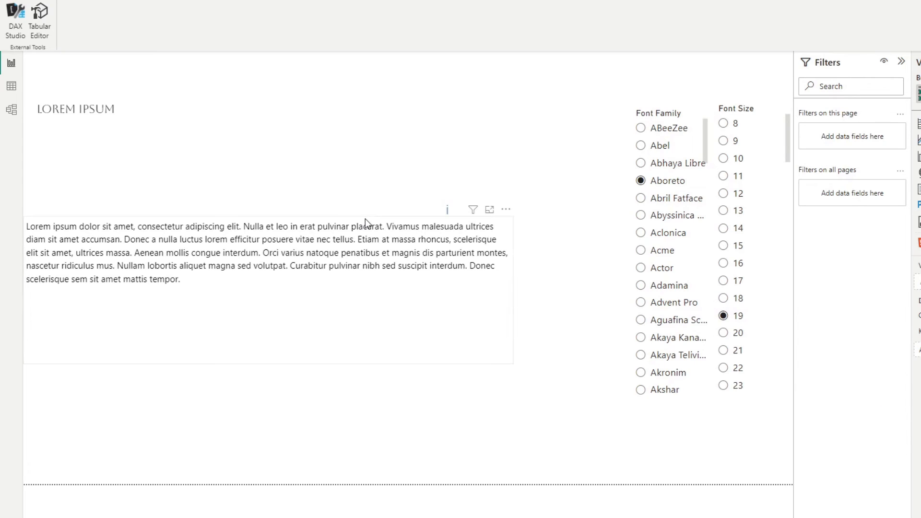
{"action": "left_click", "coordinate": [266, 253]}
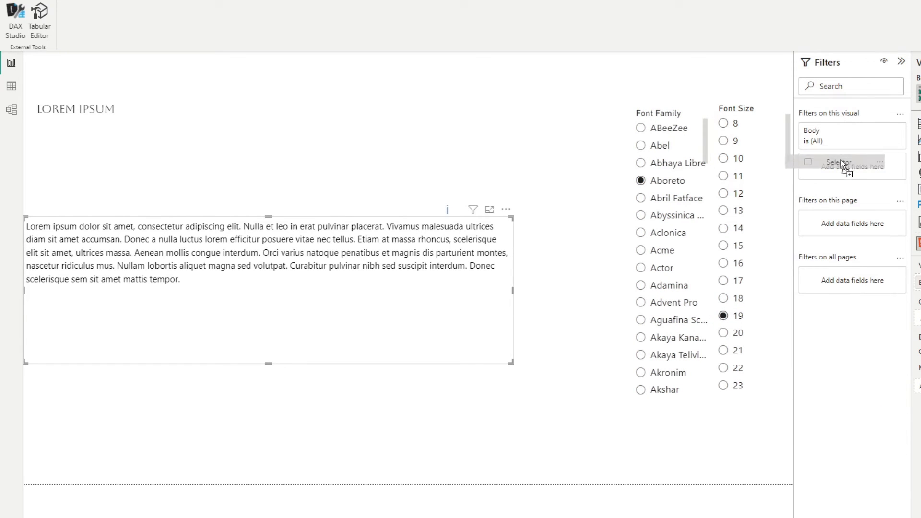
{"action": "left_click", "coordinate": [843, 165]}
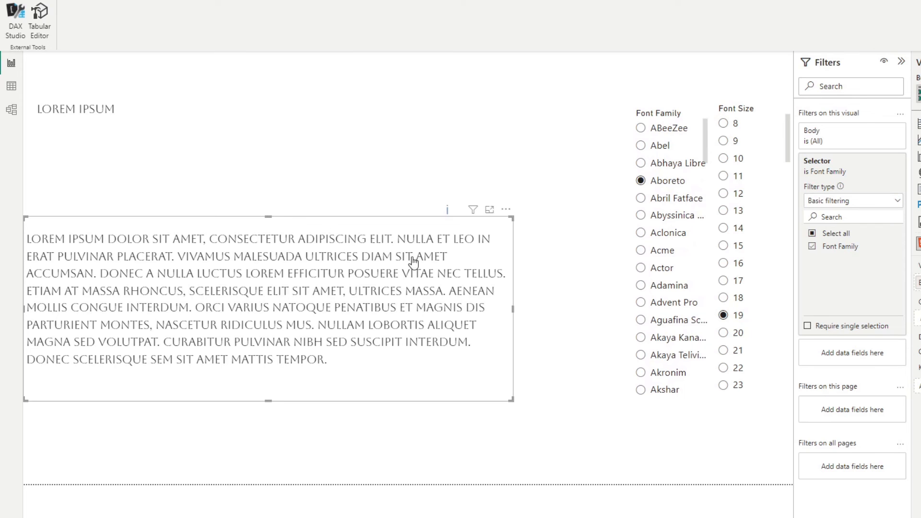
- Test fonts Aladin, Albert Sans and the second Akaya, and sizes 37, 33, 28, back to 19
{"action": "left_click", "coordinate": [641, 251]}
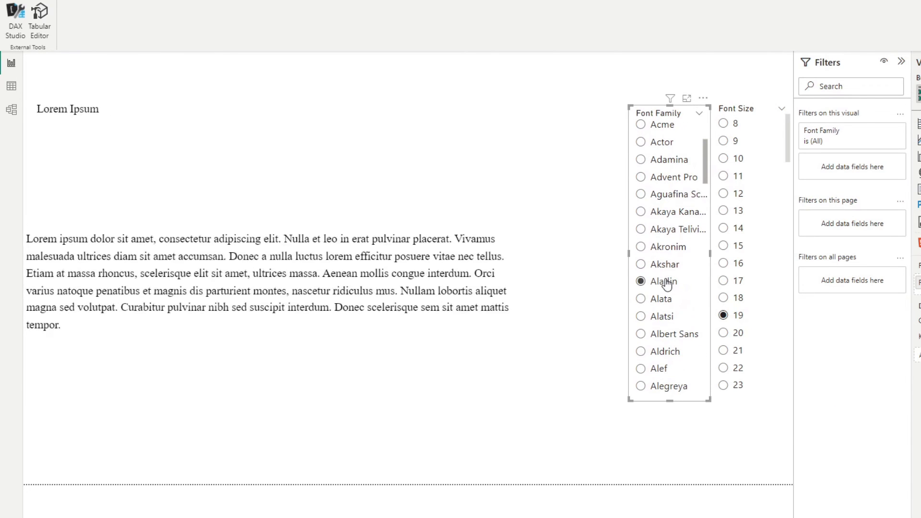
{"action": "left_click", "coordinate": [641, 334]}
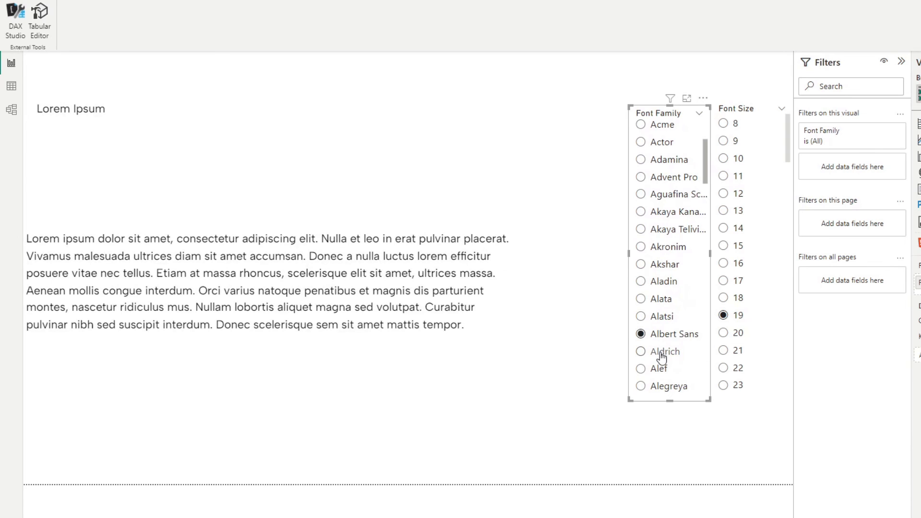
{"action": "left_click", "coordinate": [641, 229]}
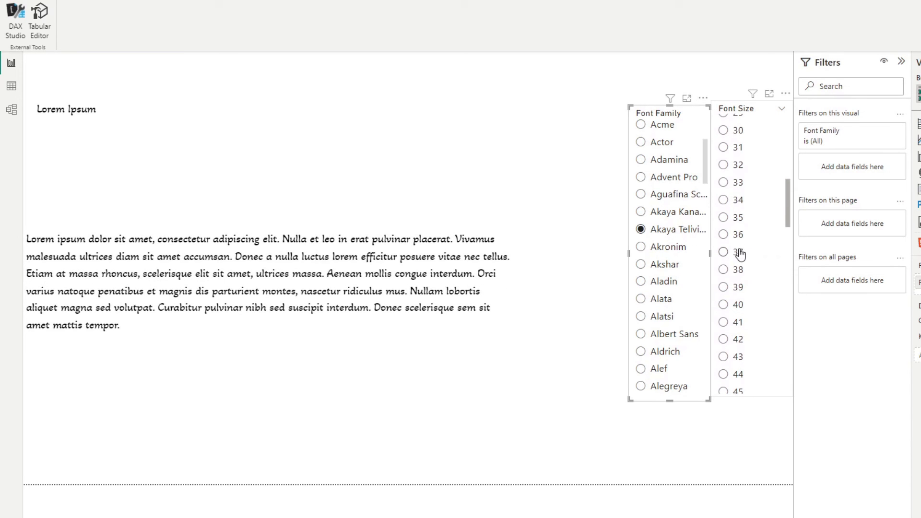
{"action": "left_click", "coordinate": [722, 251]}
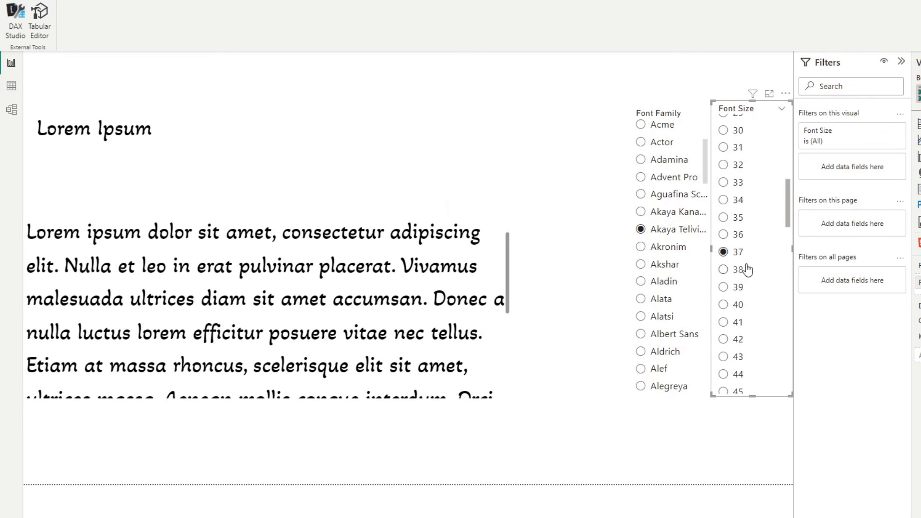
{"action": "scroll", "scroll_direction": "down", "scroll_amount": 3}
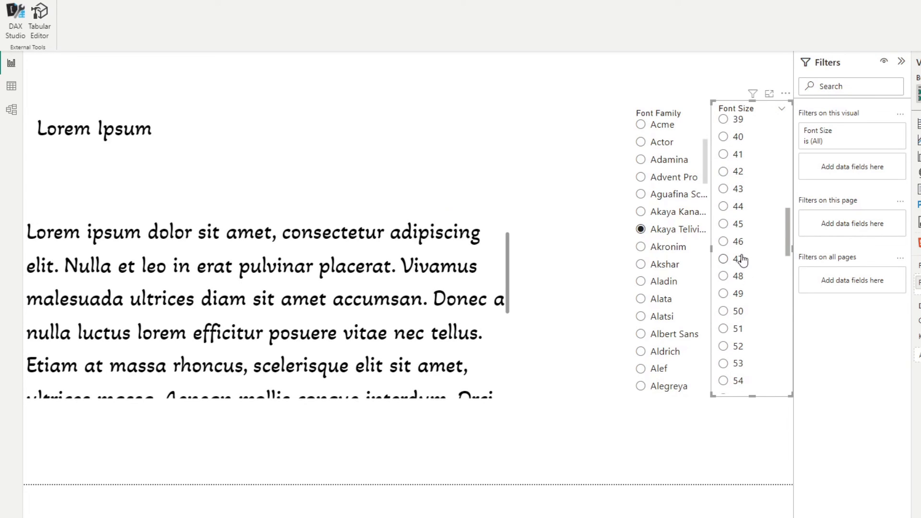
{"action": "left_click", "coordinate": [723, 264]}
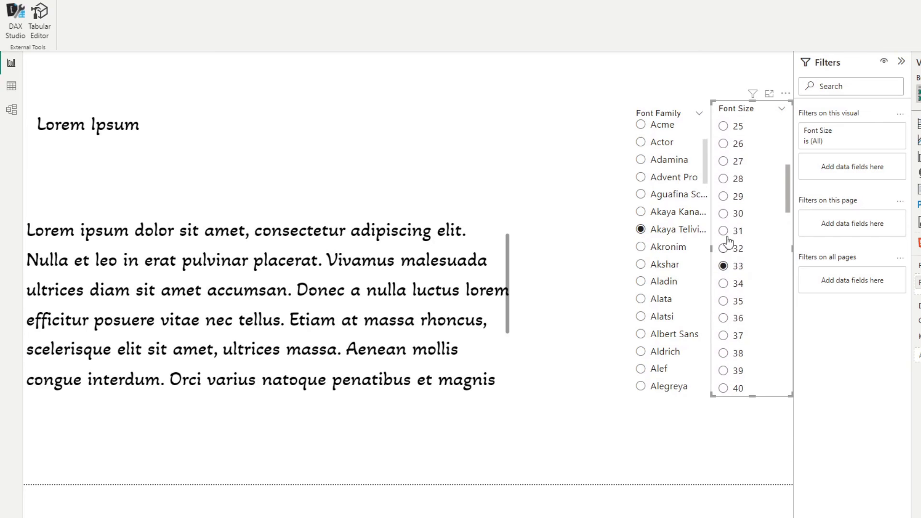
{"action": "left_click", "coordinate": [722, 213]}
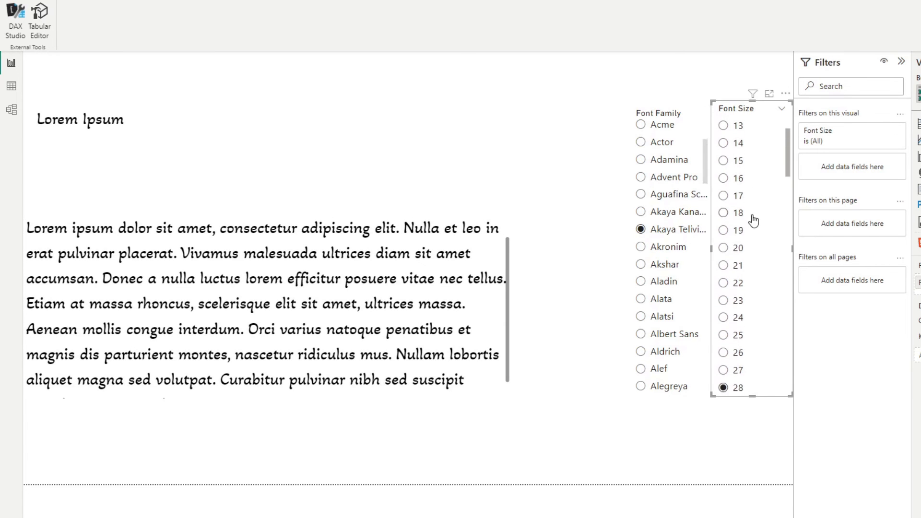
{"action": "left_click", "coordinate": [722, 230]}
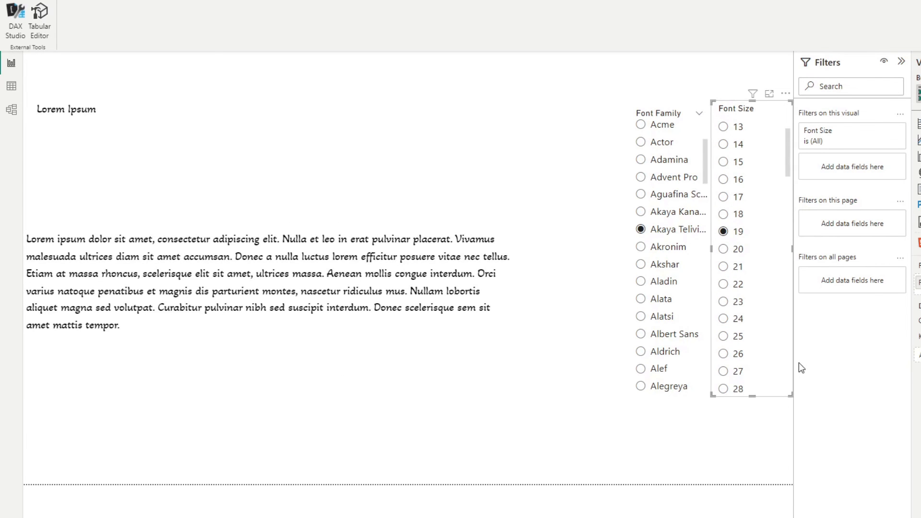
{"action": "left_click", "coordinate": [231, 149]}
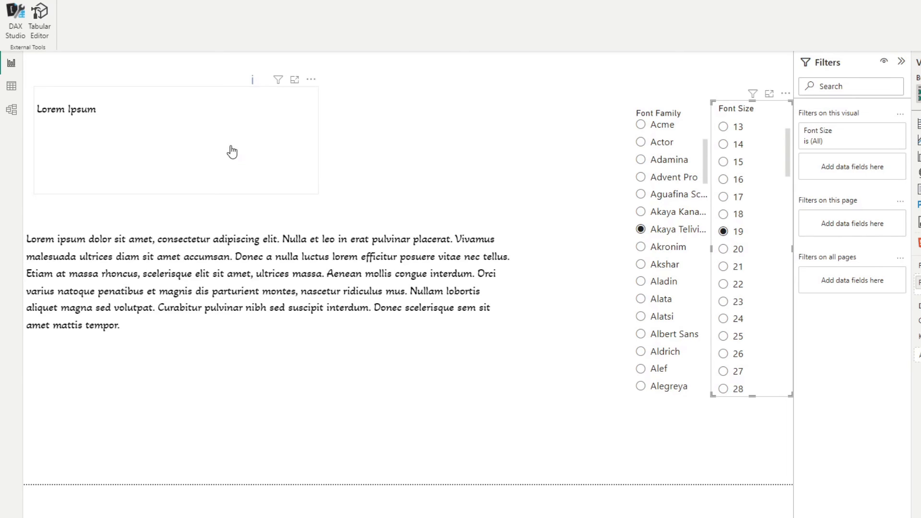
{"action": "mouse_move", "coordinate": [209, 112]}
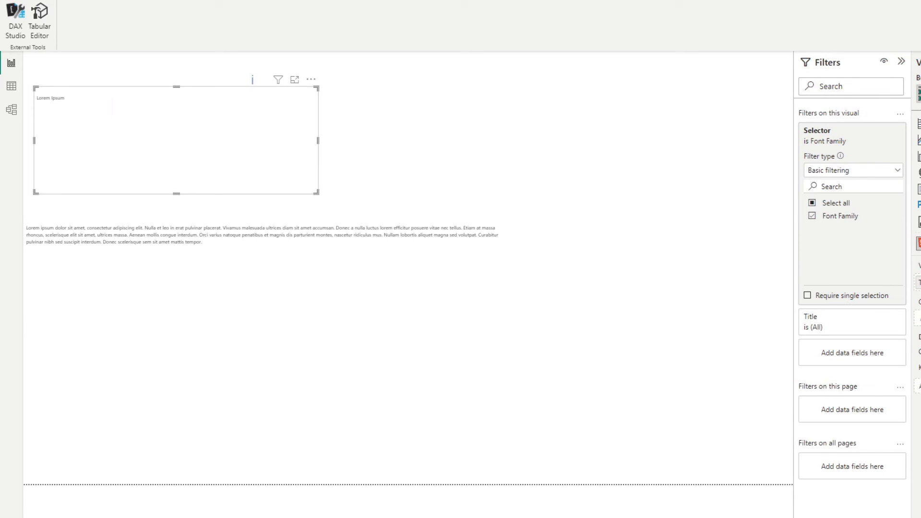
- Fix the title card's Font Family filter to ABeeZee and set the body's font size filter to basic filtering
{"action": "left_click", "coordinate": [880, 130]}
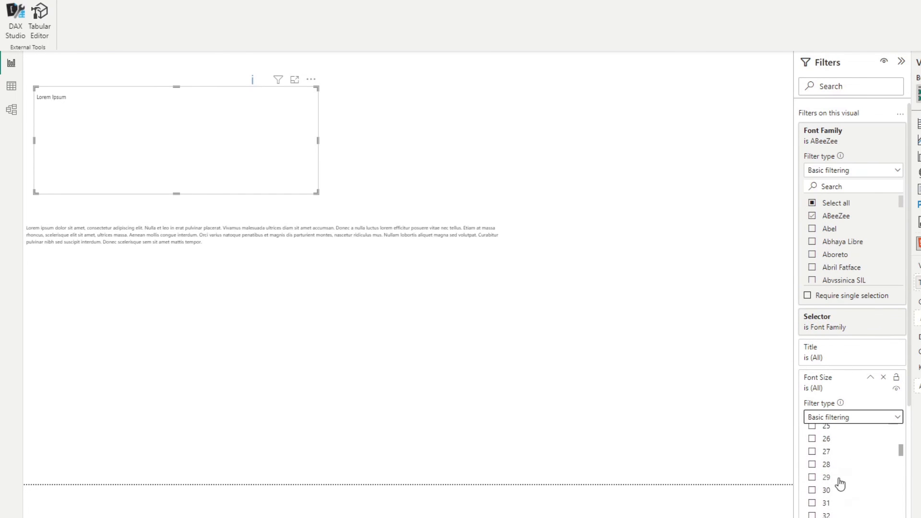
{"action": "scroll", "scroll_direction": "down", "scroll_amount": 3}
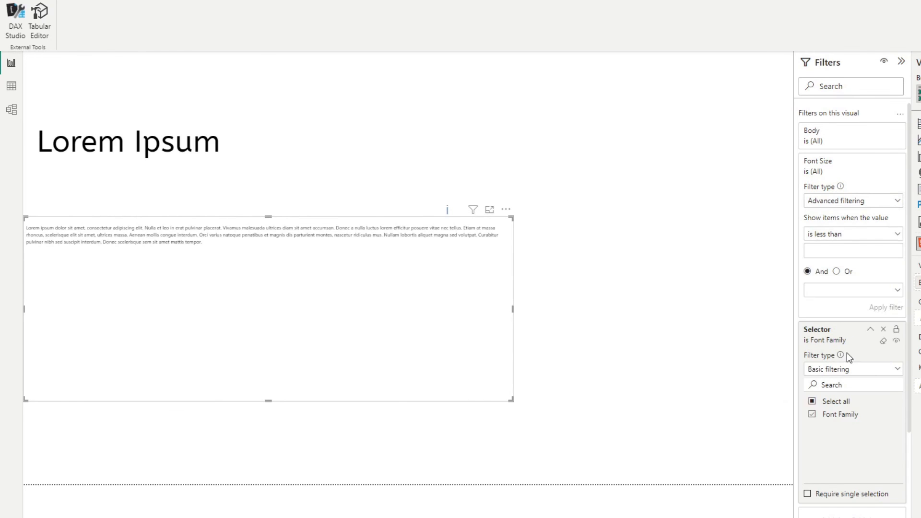
{"action": "left_click", "coordinate": [852, 233]}
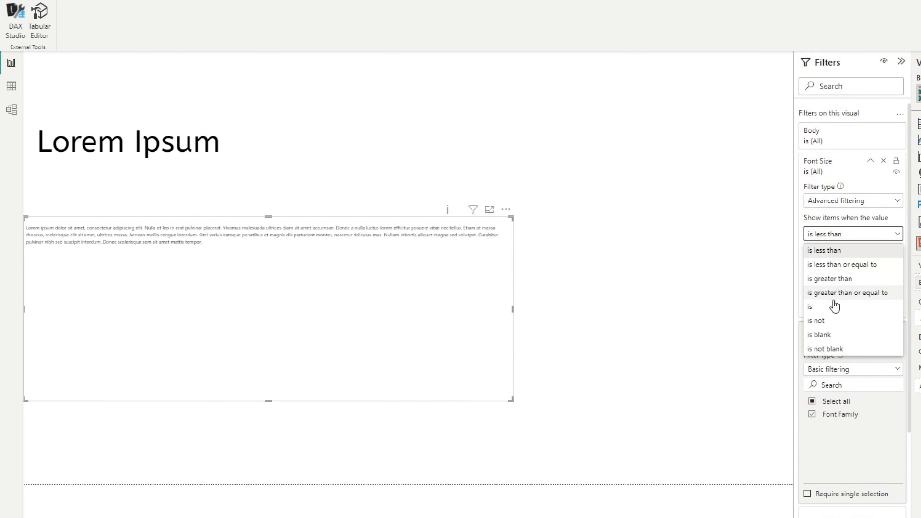
{"action": "left_click", "coordinate": [852, 201]}
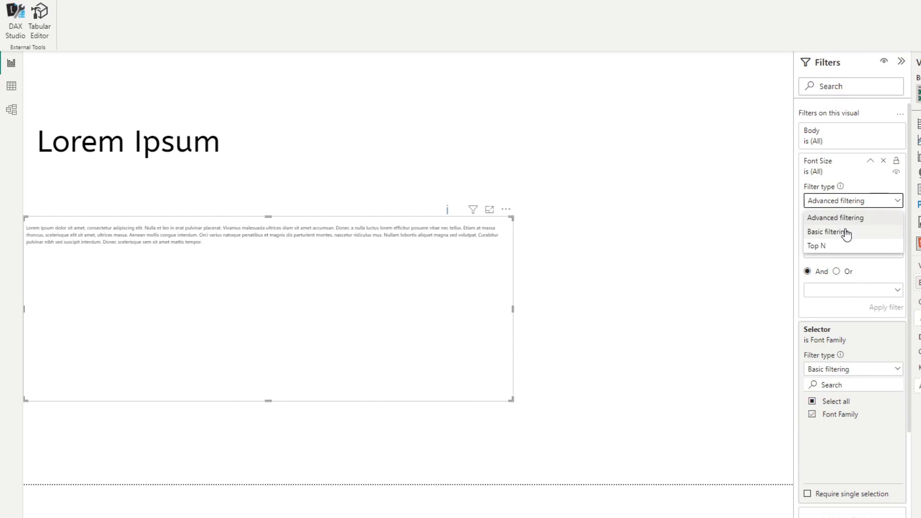
{"action": "left_click", "coordinate": [826, 231]}
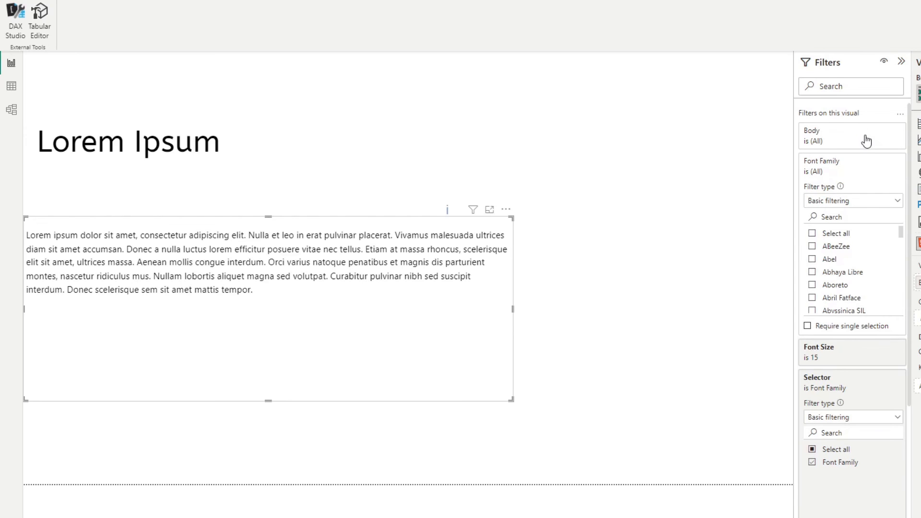
- Fix the body card's Font Family filter to Amethysta
{"action": "left_click", "coordinate": [812, 268]}
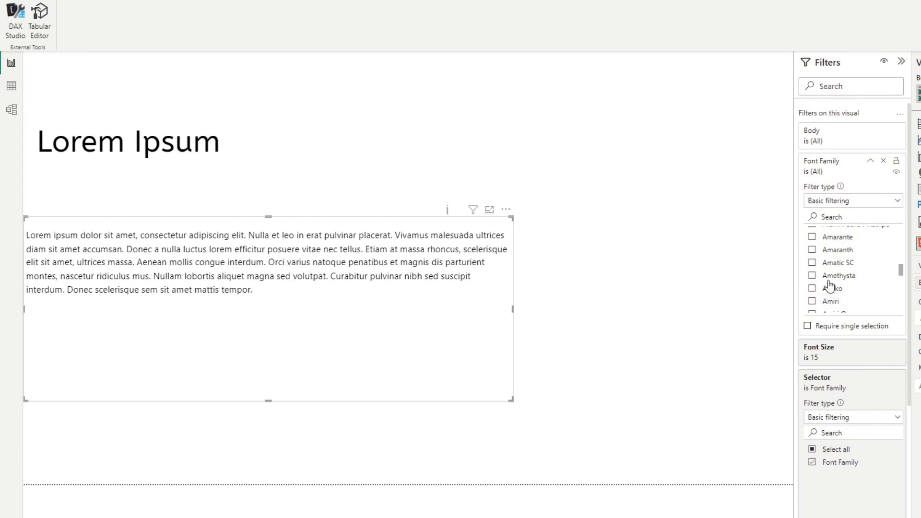
{"action": "left_click", "coordinate": [811, 275]}
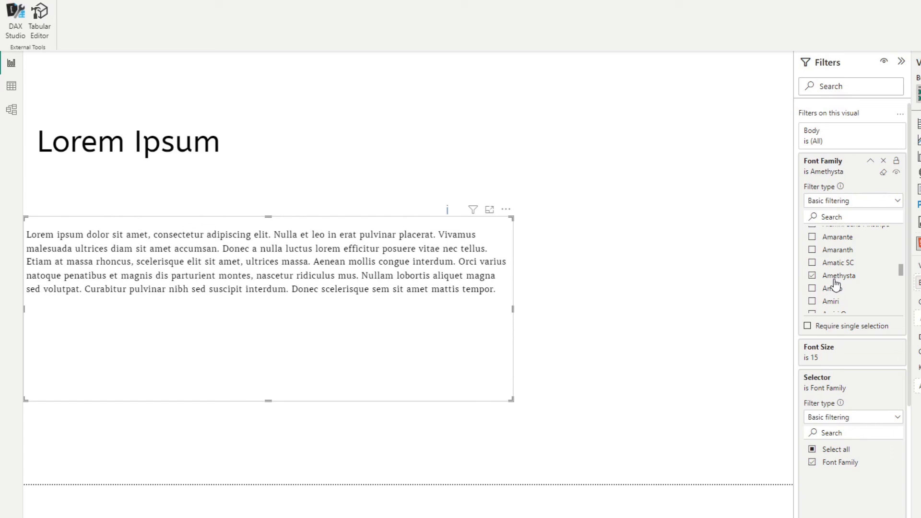